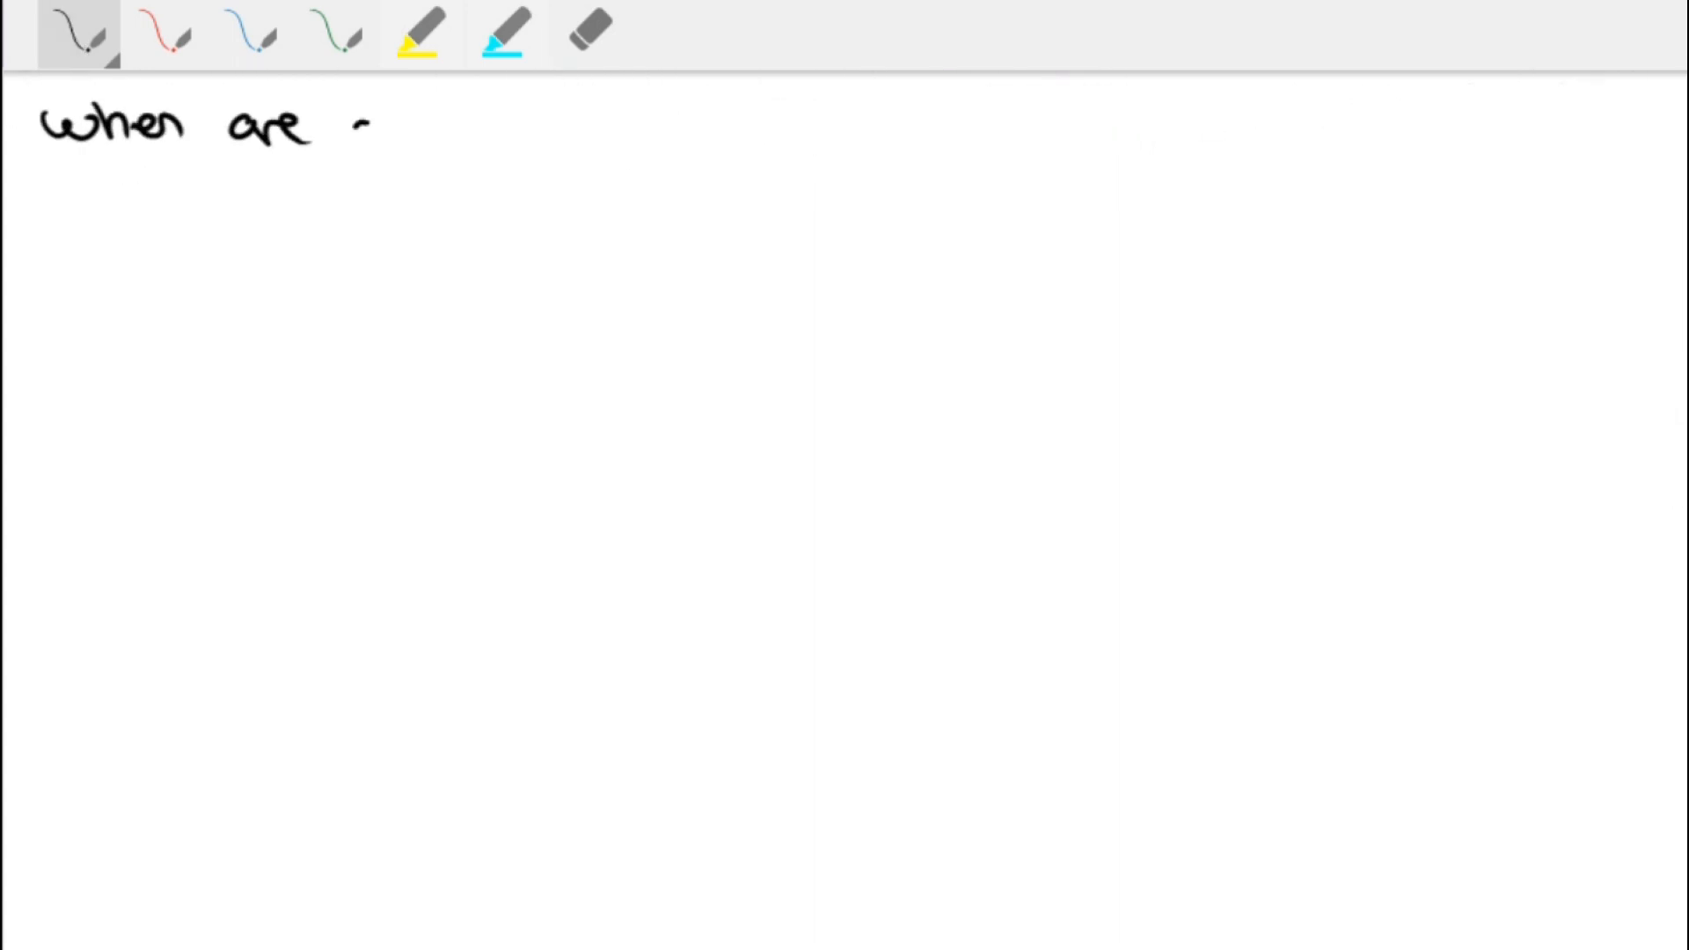
Handwrite 'When are our brains fully formed?', underline it, and add '18 years old?' beneath
drag(356, 123, 646, 123)
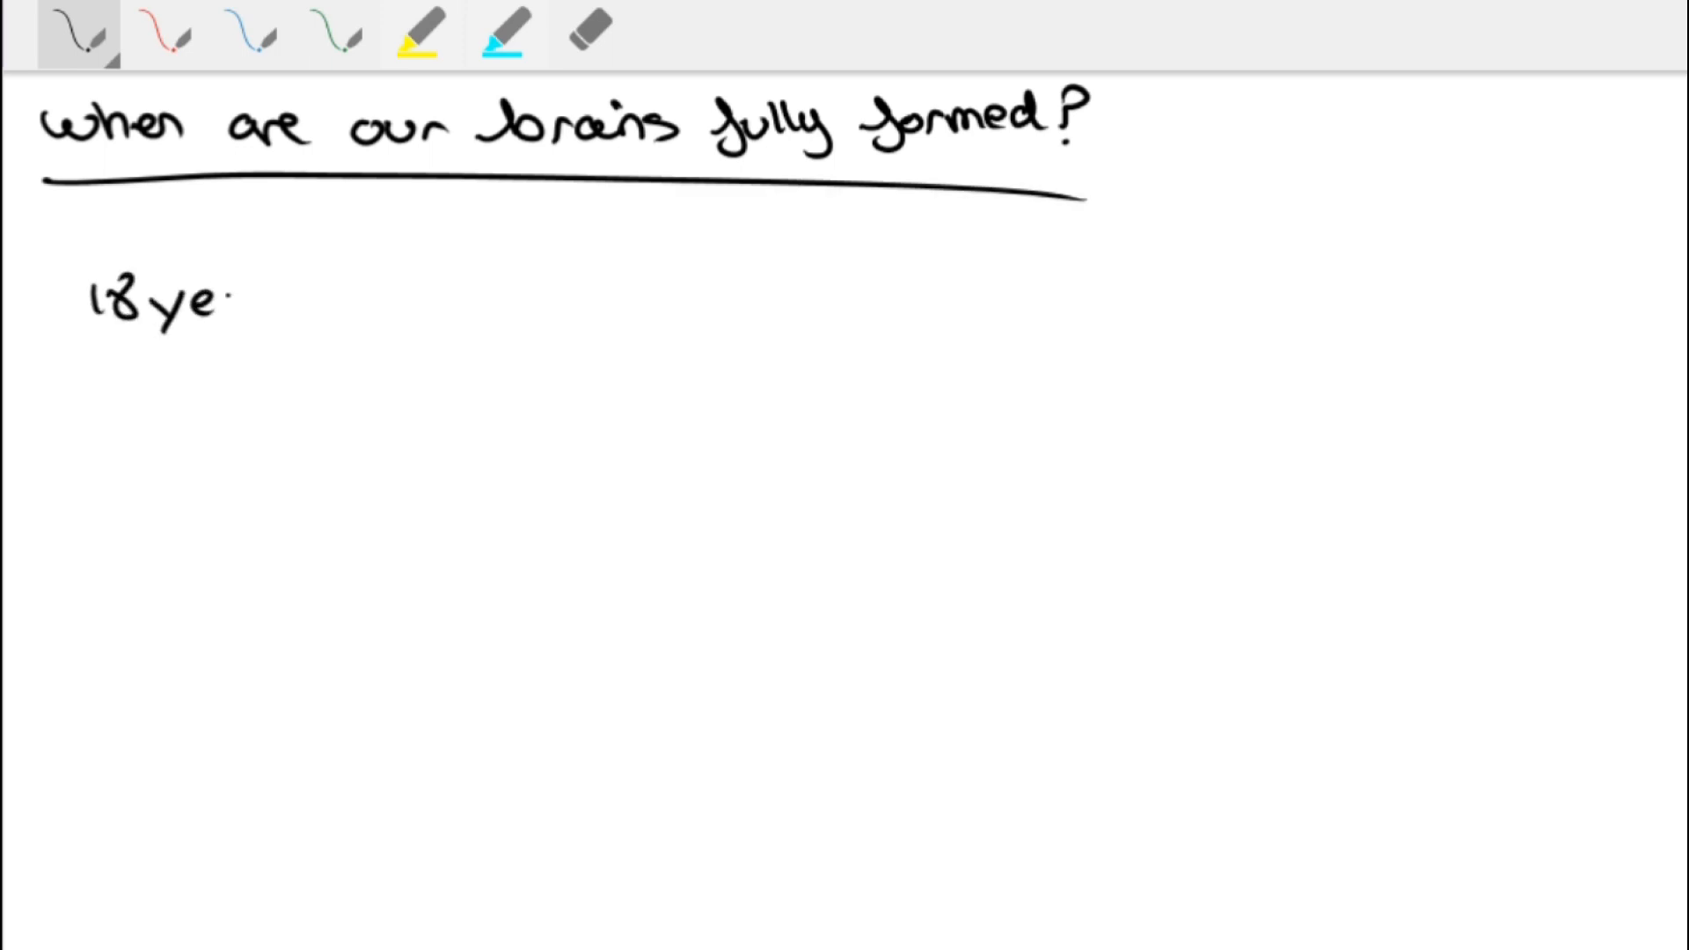
drag(227, 290, 452, 290)
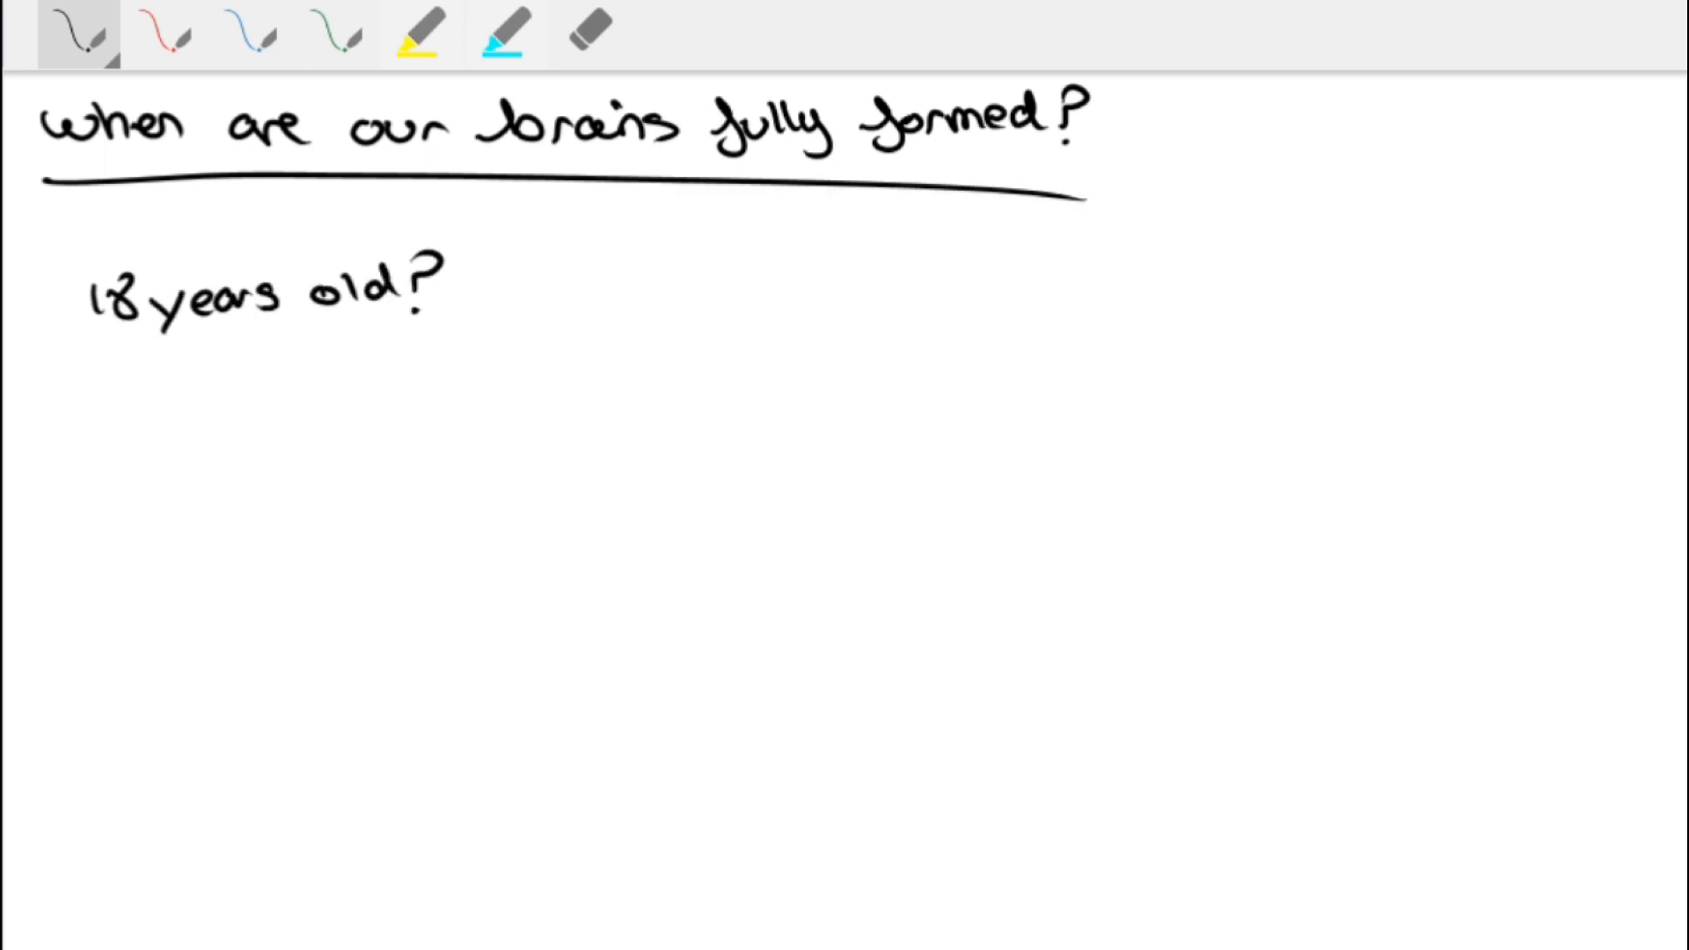
drag(86, 410, 314, 410)
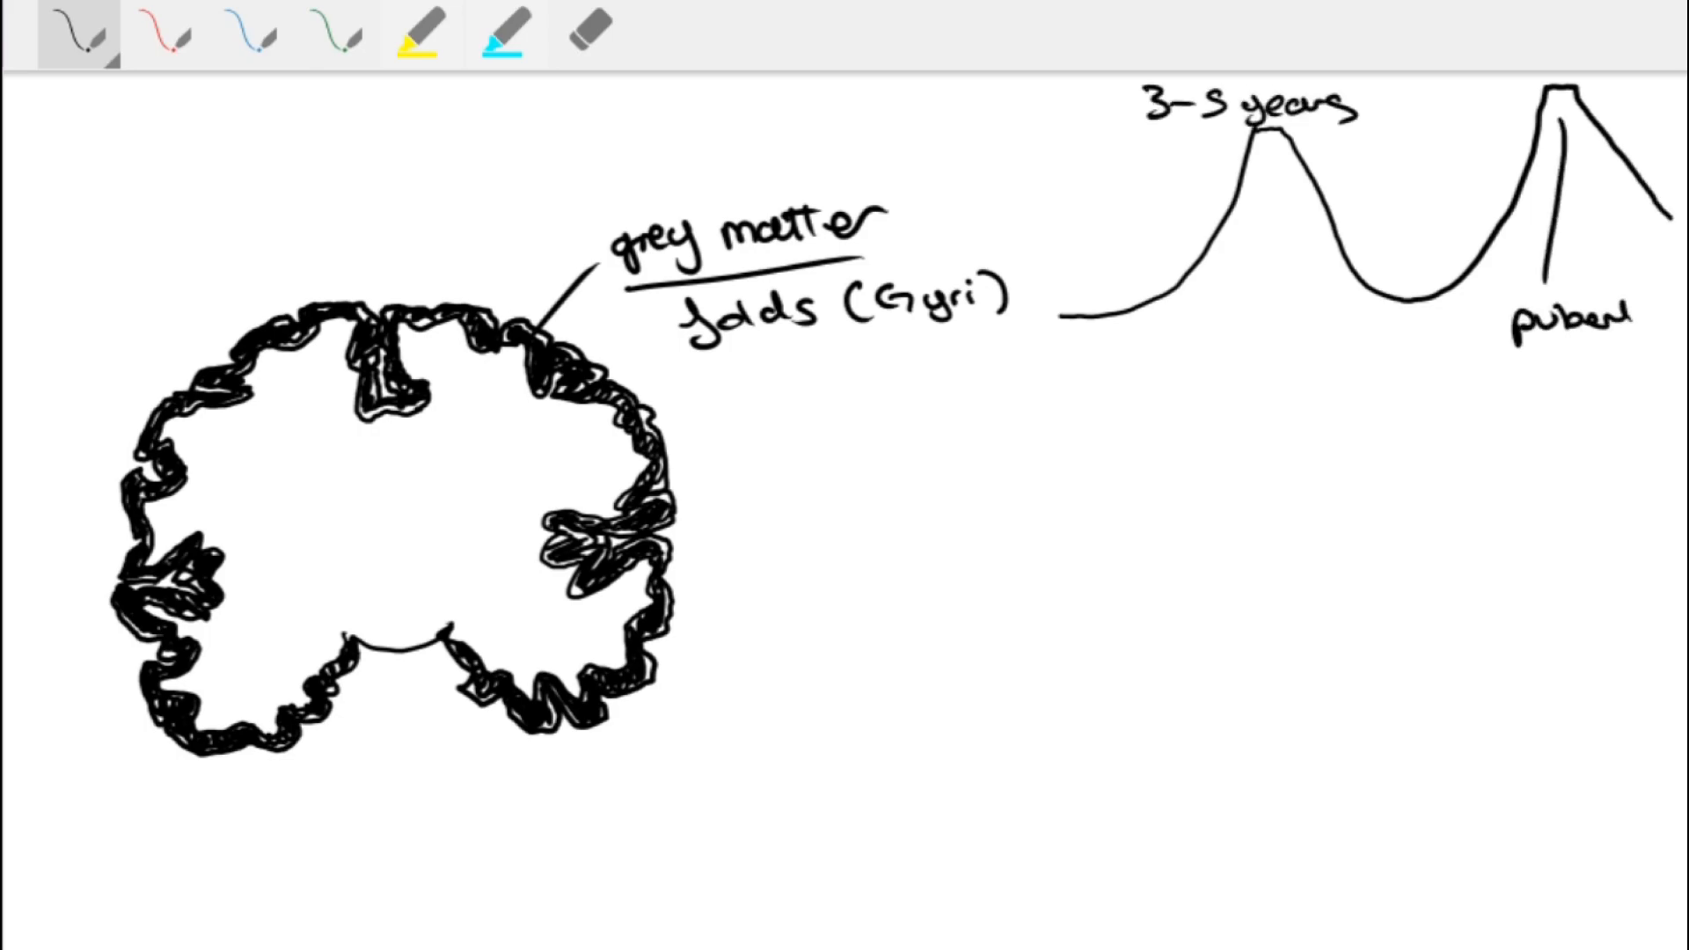
Label the brain sketch and growth curve, adding 'white matter' beside the efficiency note
text(y)
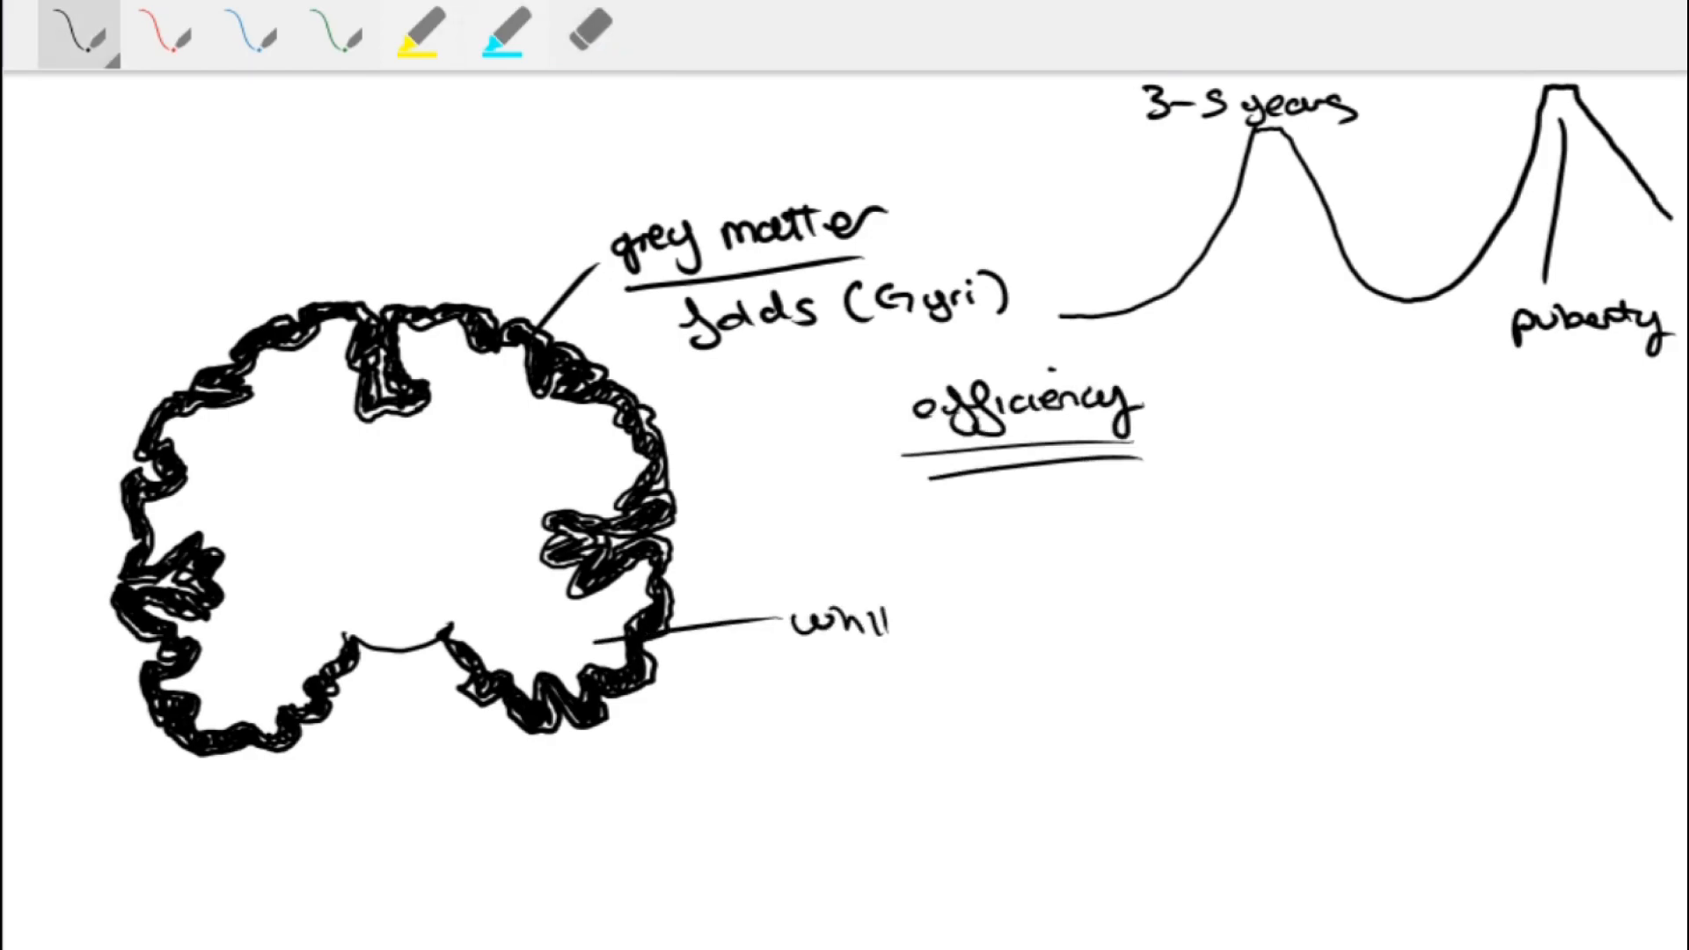
text(white matter)
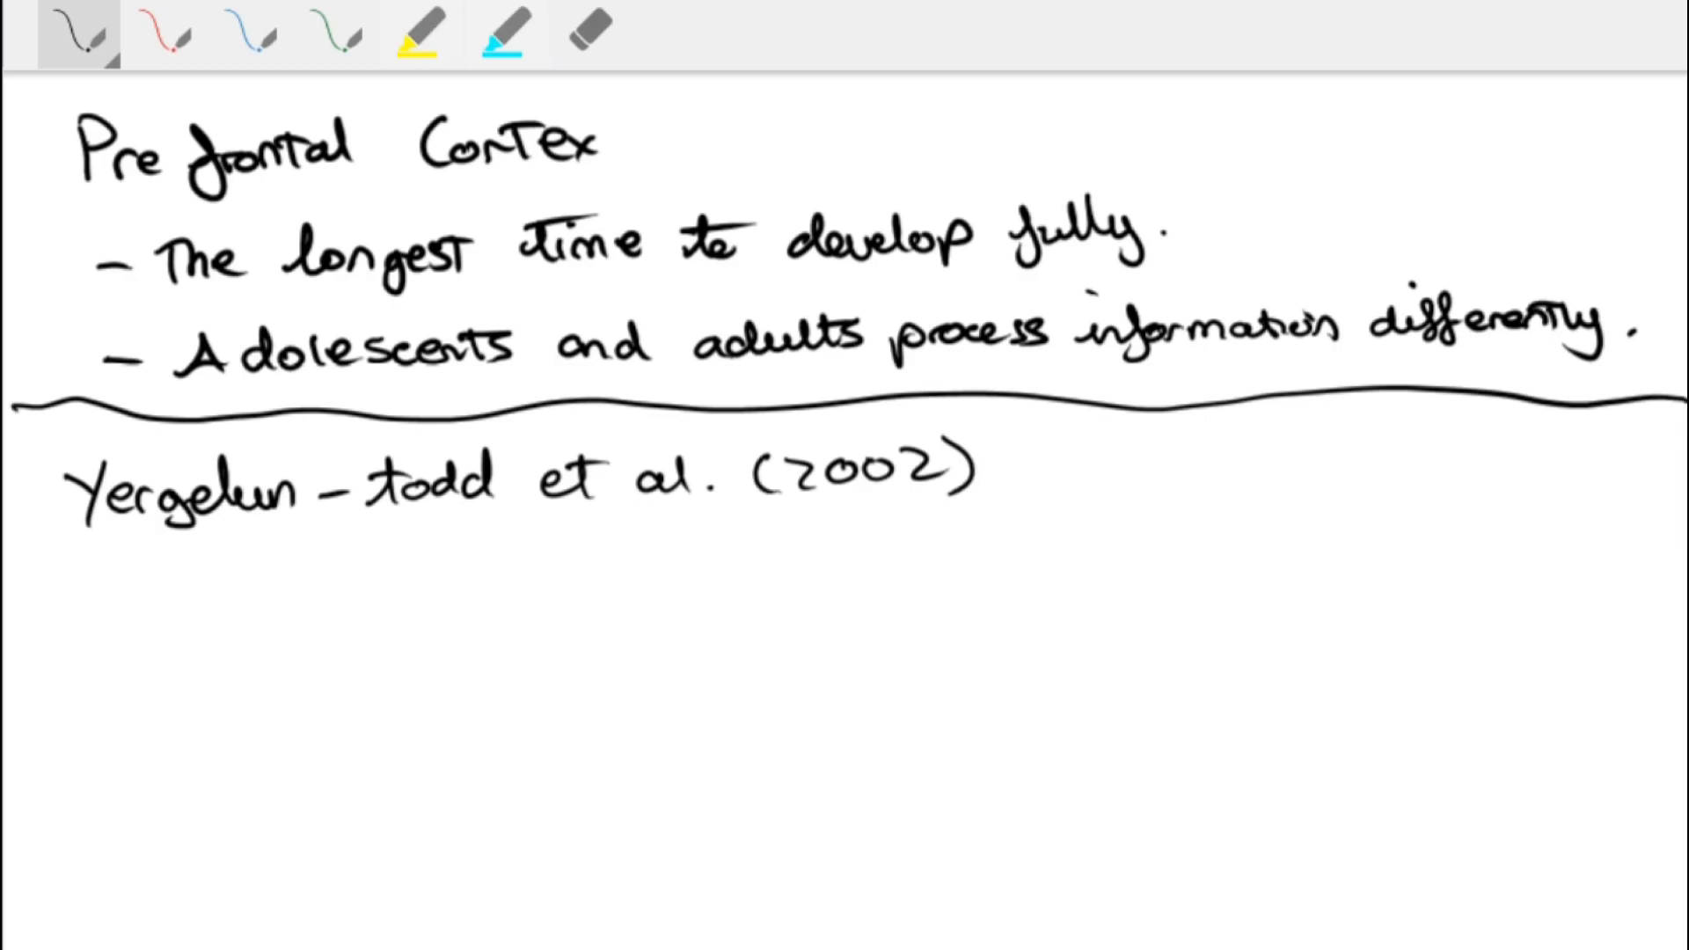
Annotate the amygdala sketch and face photo with 'Sadness/shock' and the age 14
scroll(down, 3)
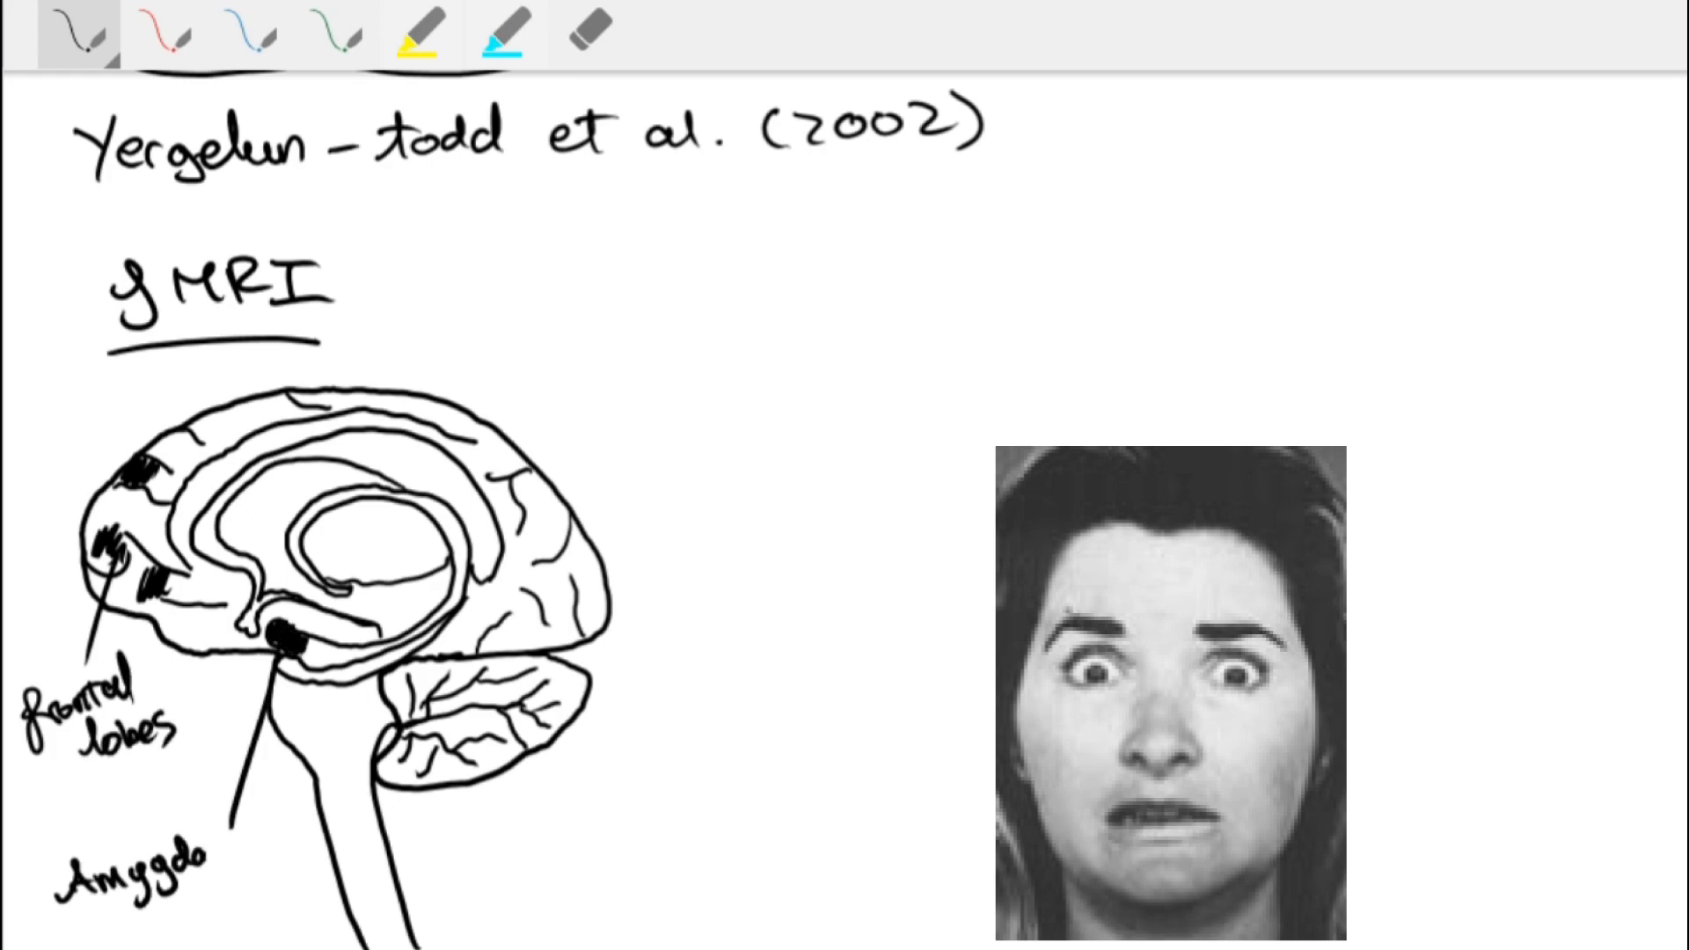
text(Sadner)
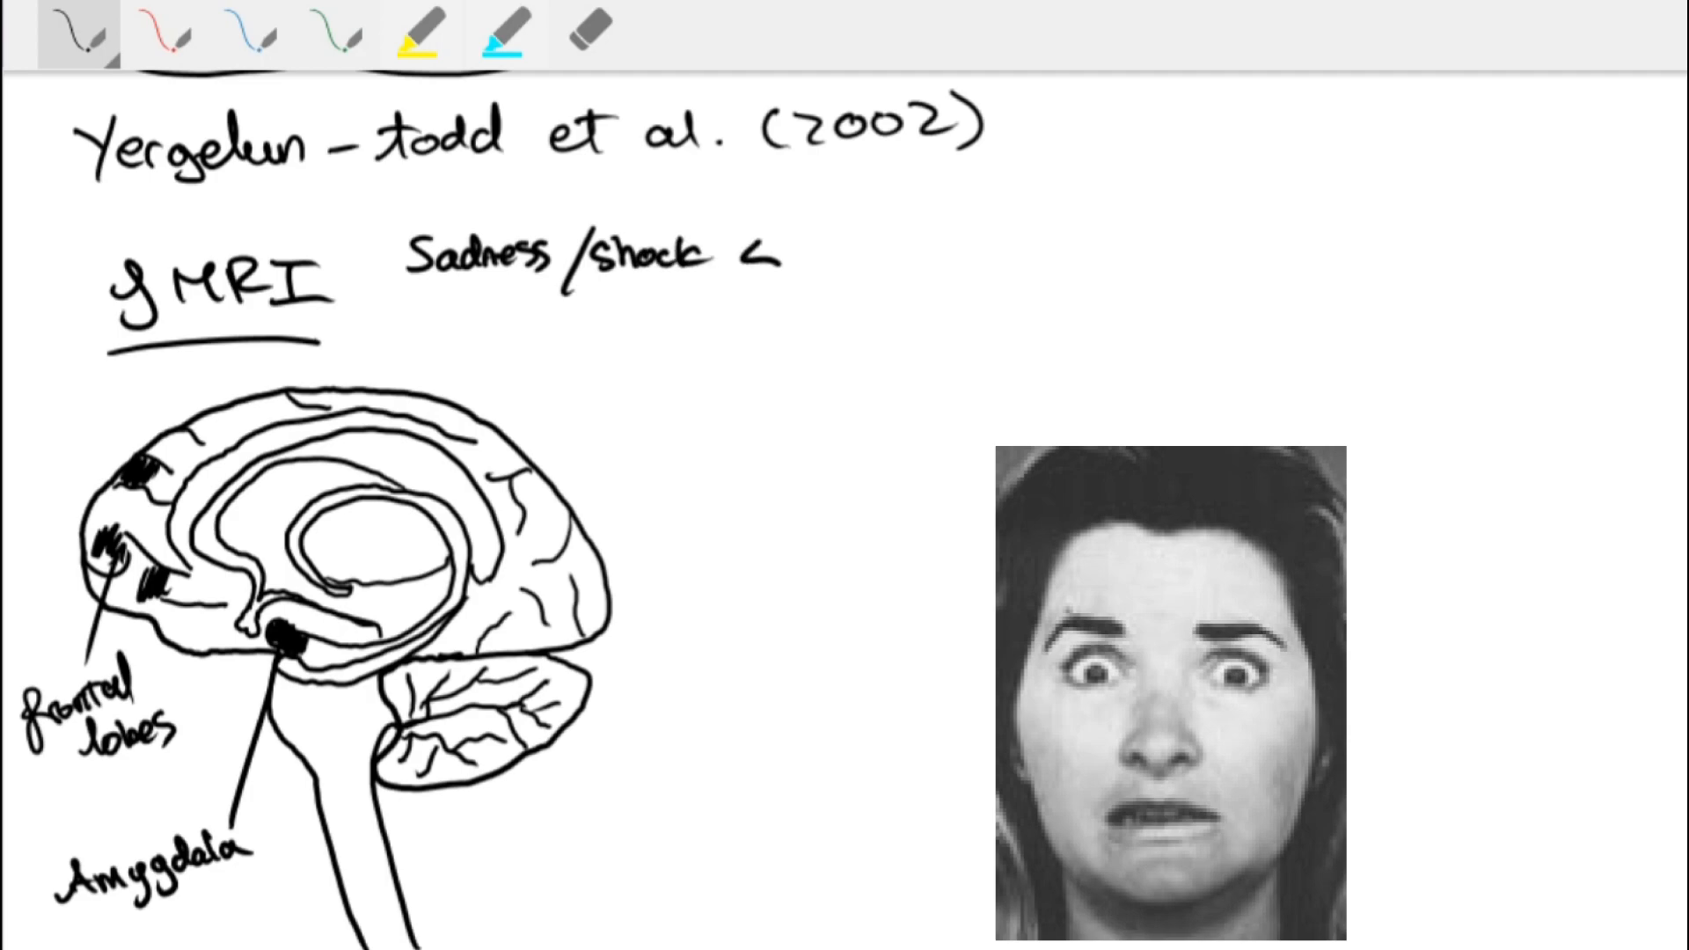
text(14)
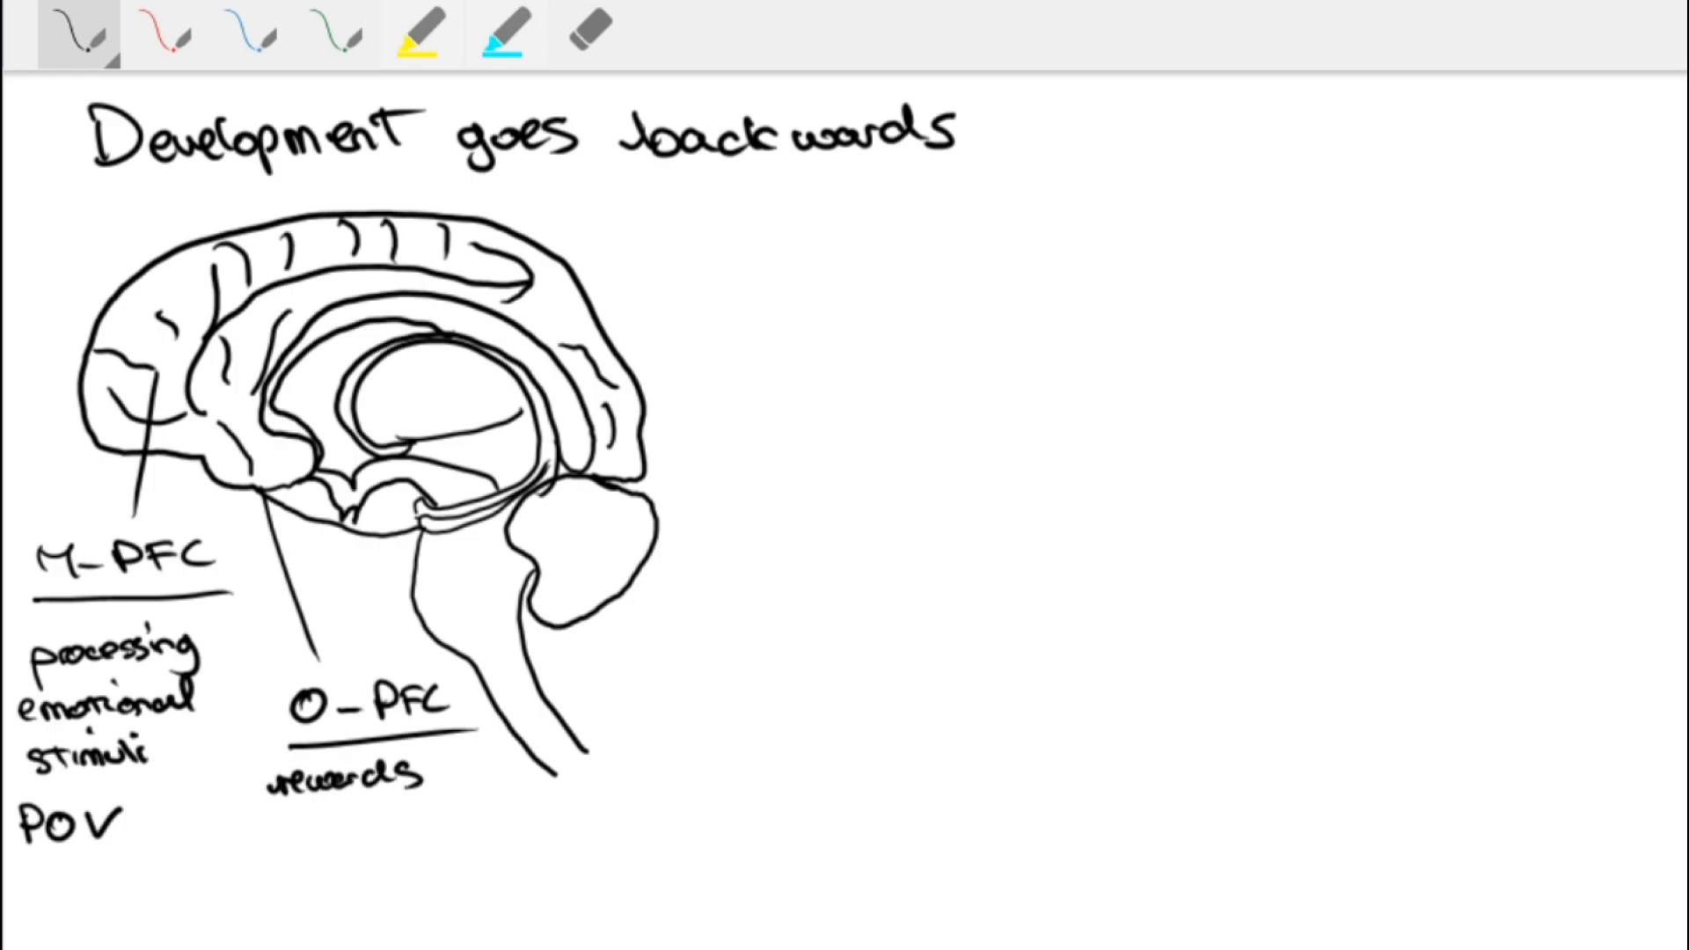
Label O-PFC as processing rewards '& punishments' on the brain sketch
text(& punishments)
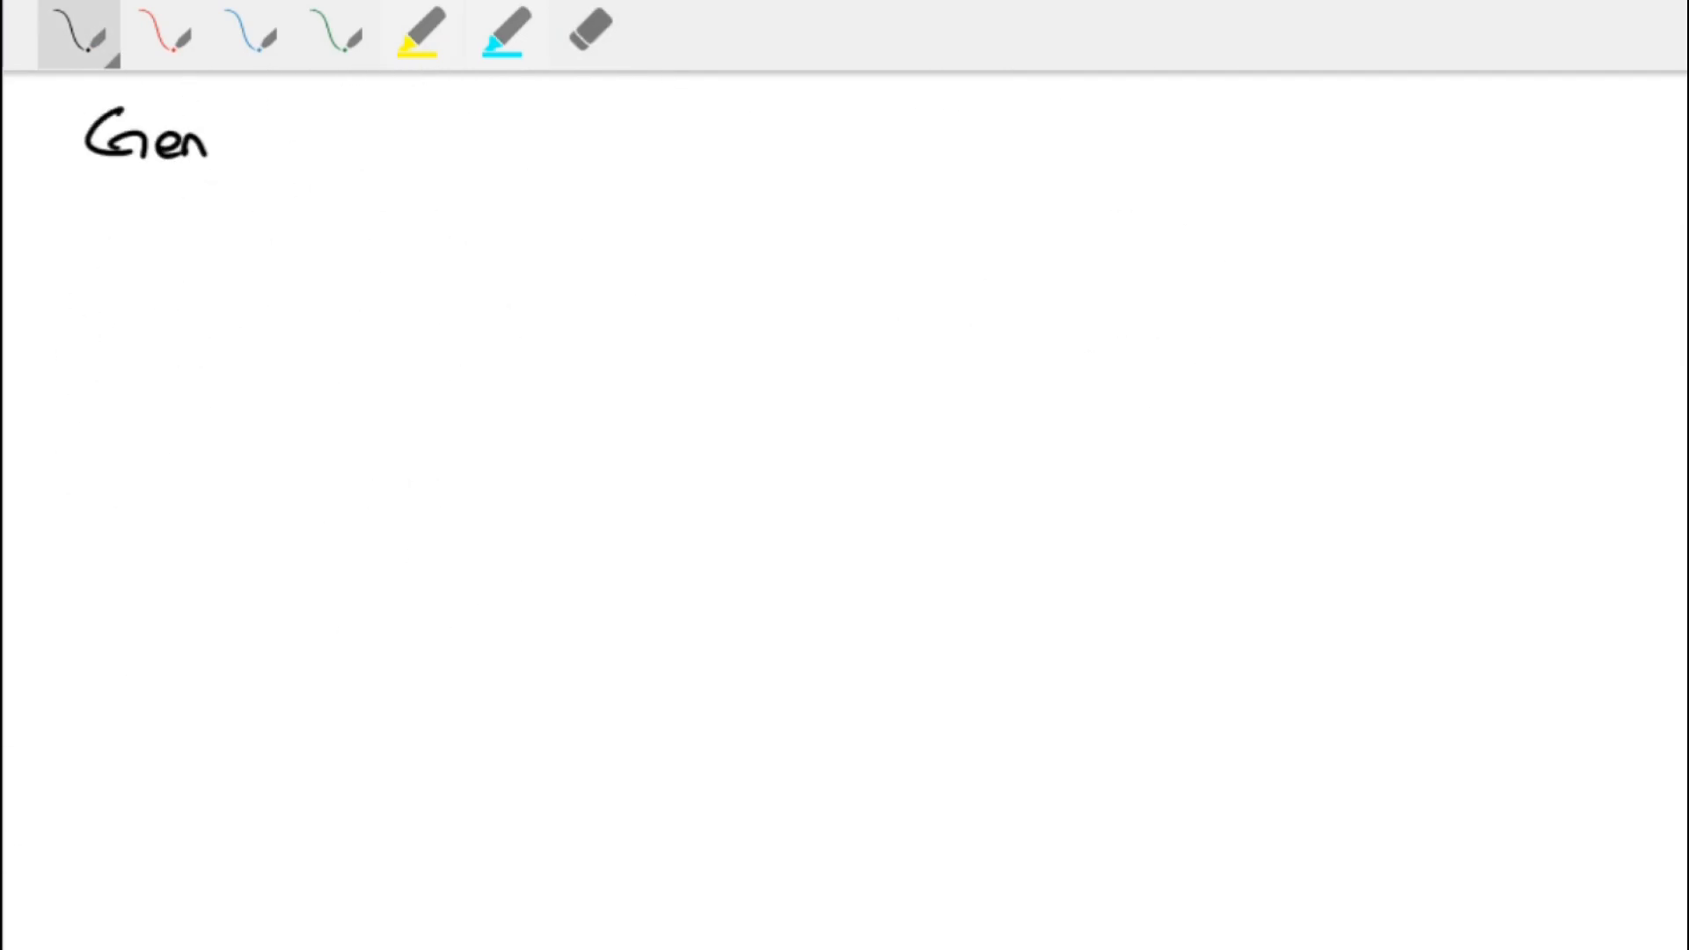
Handwrite the 'Gender differences' heading and the 'Male brains >' comparison note below it
drag(215, 141, 646, 151)
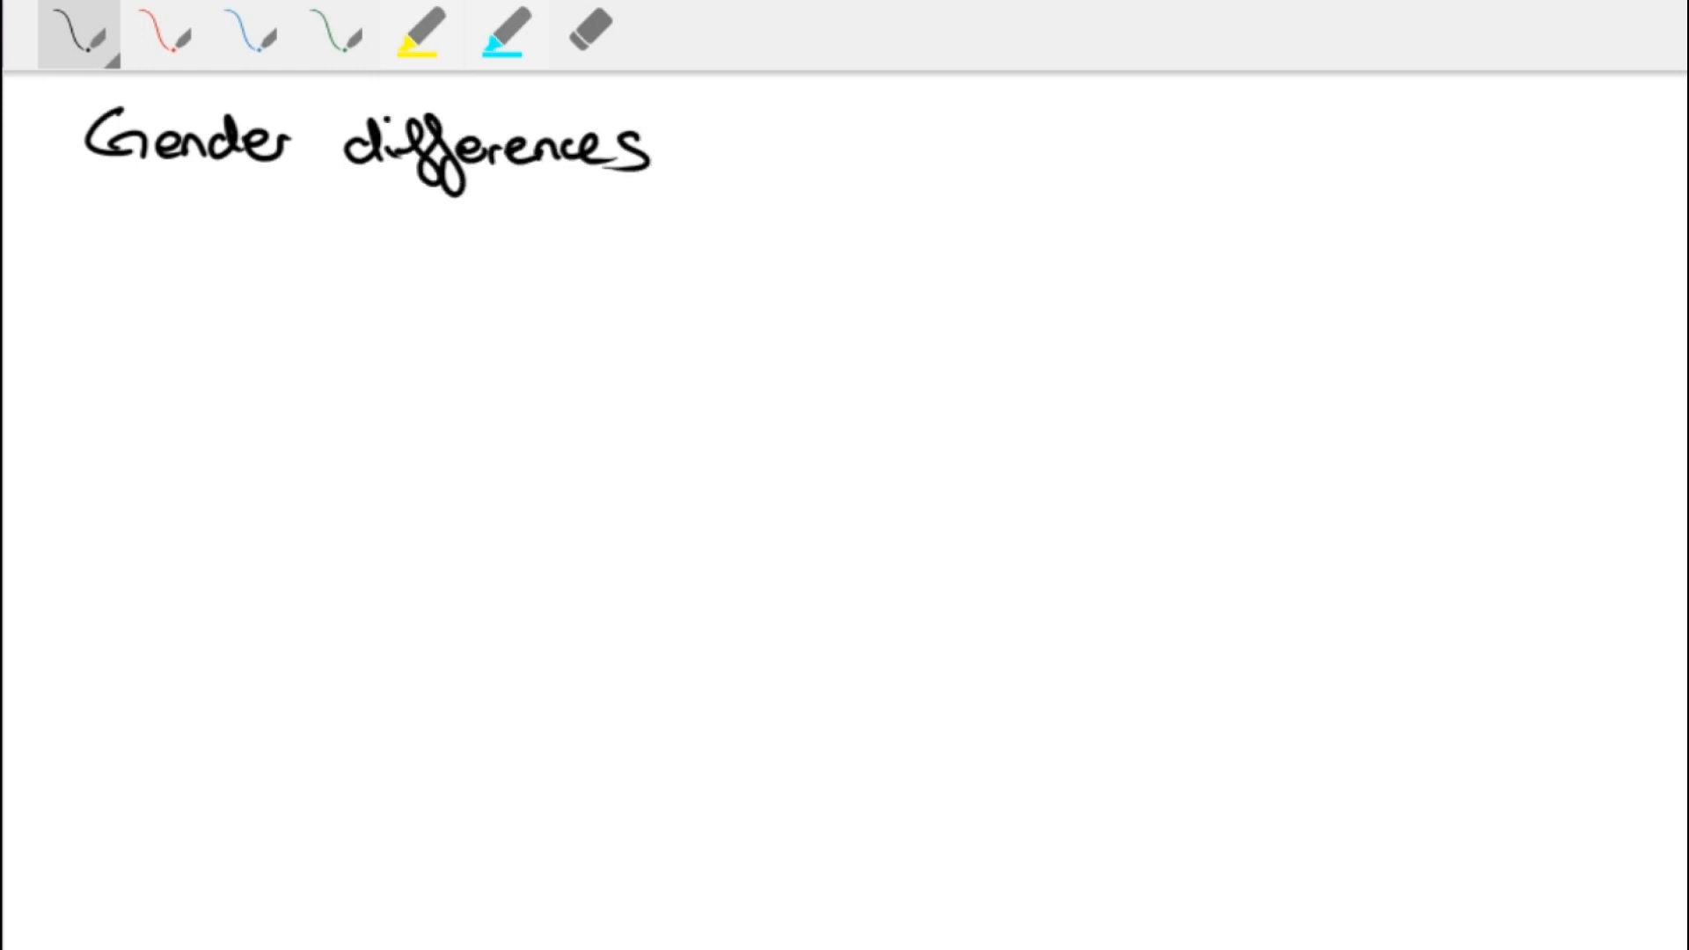
drag(97, 280, 517, 279)
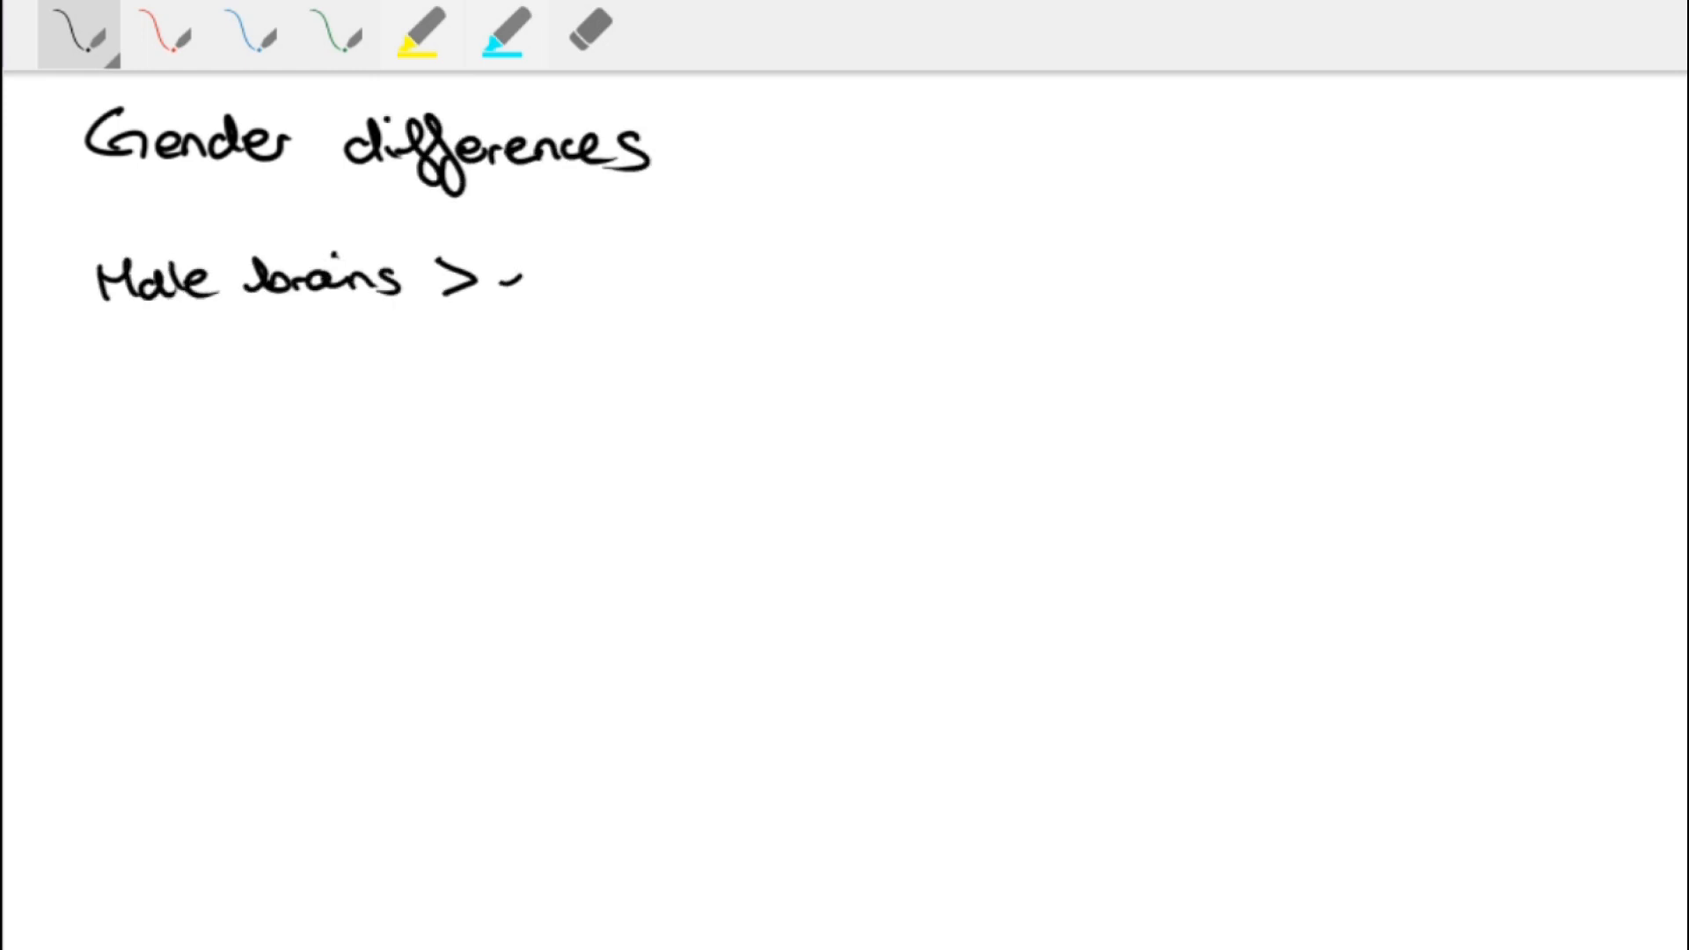
drag(507, 269, 841, 274)
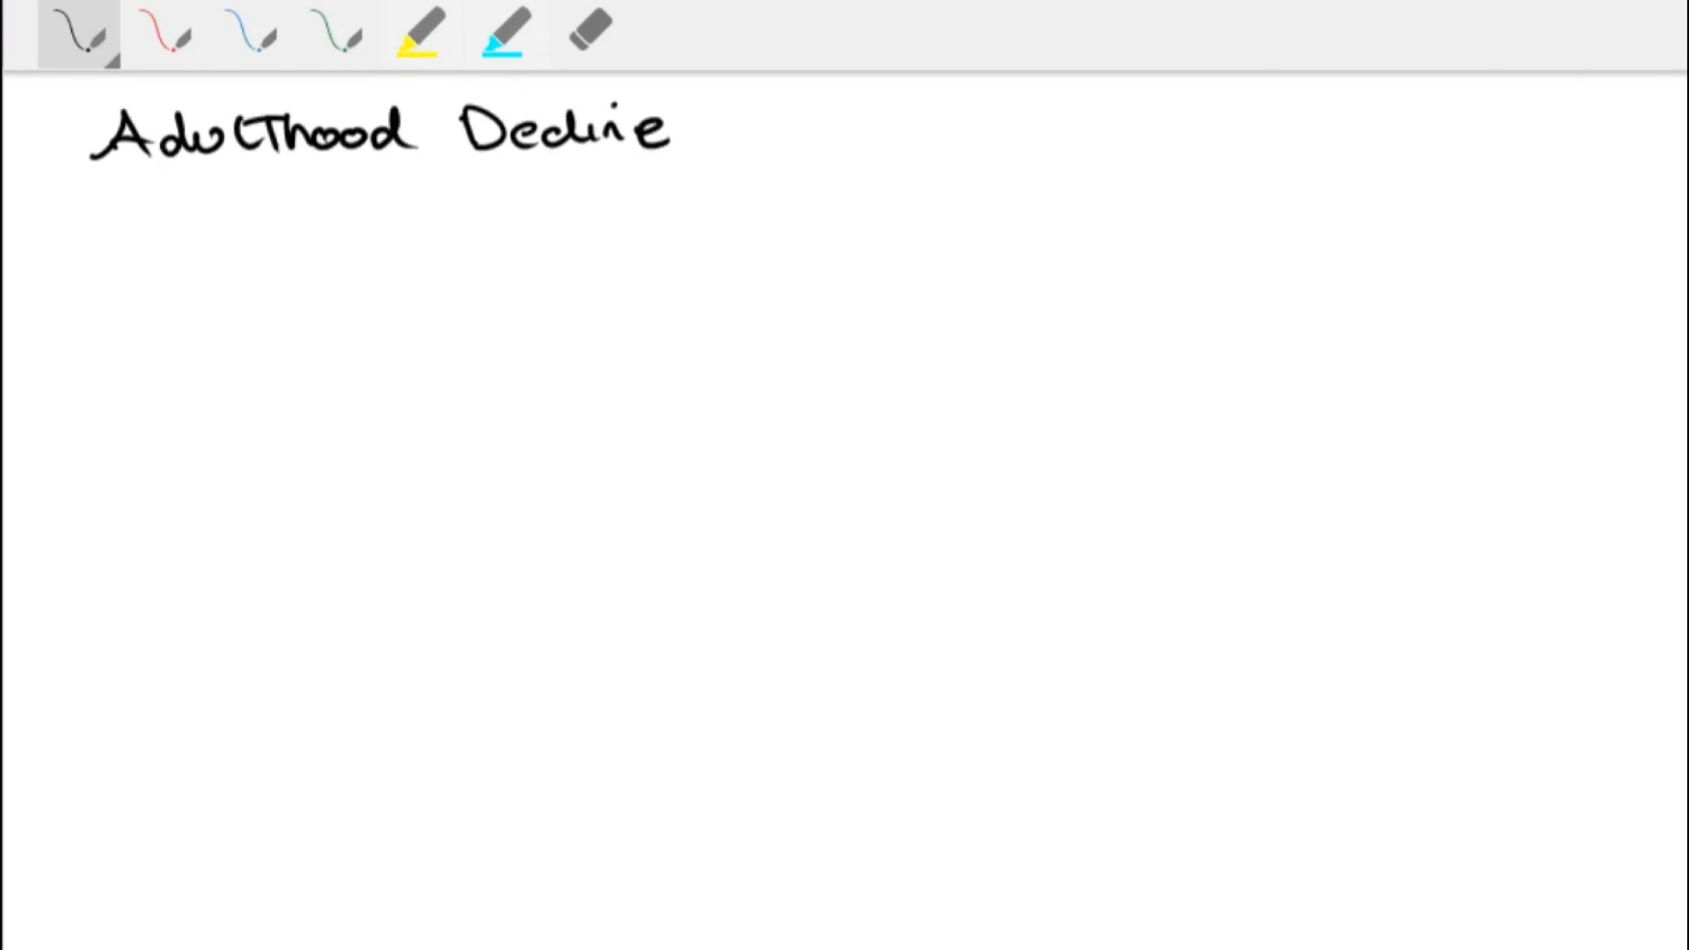
Handwrite 'Adulthood Decline' at top left with 'MRI studies' beneath it
drag(118, 214, 441, 222)
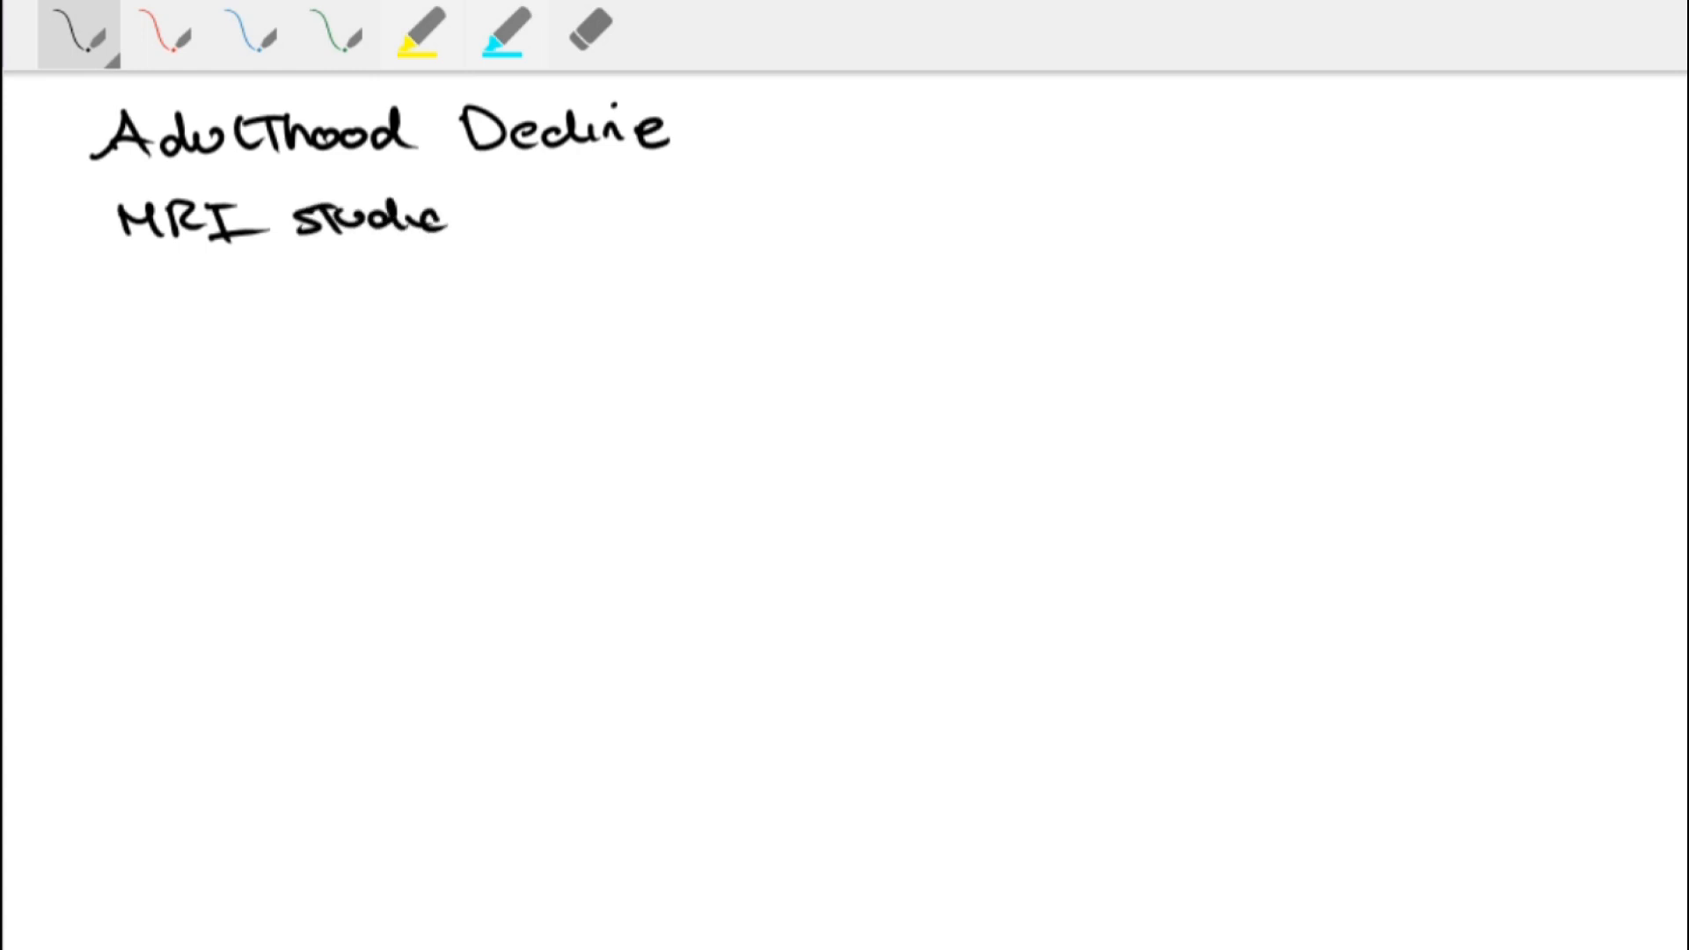
drag(123, 259, 452, 232)
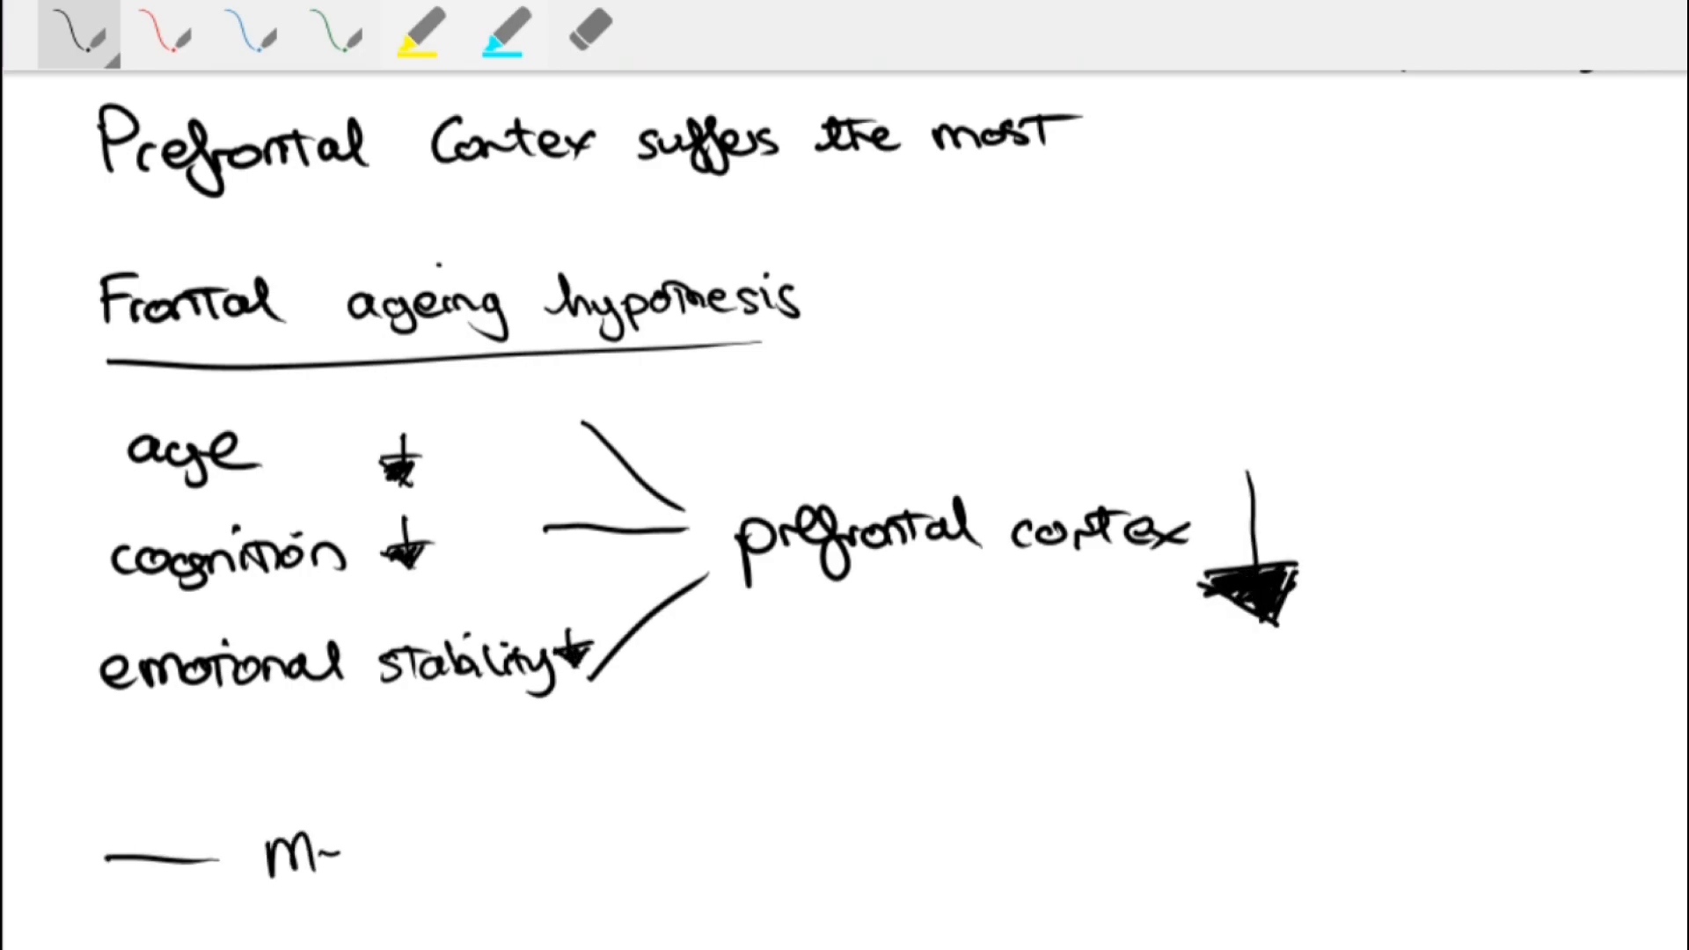
Add 'memory & attention: shopping ...' to the frontal ageing hypothesis diagram
text(memory & attention)
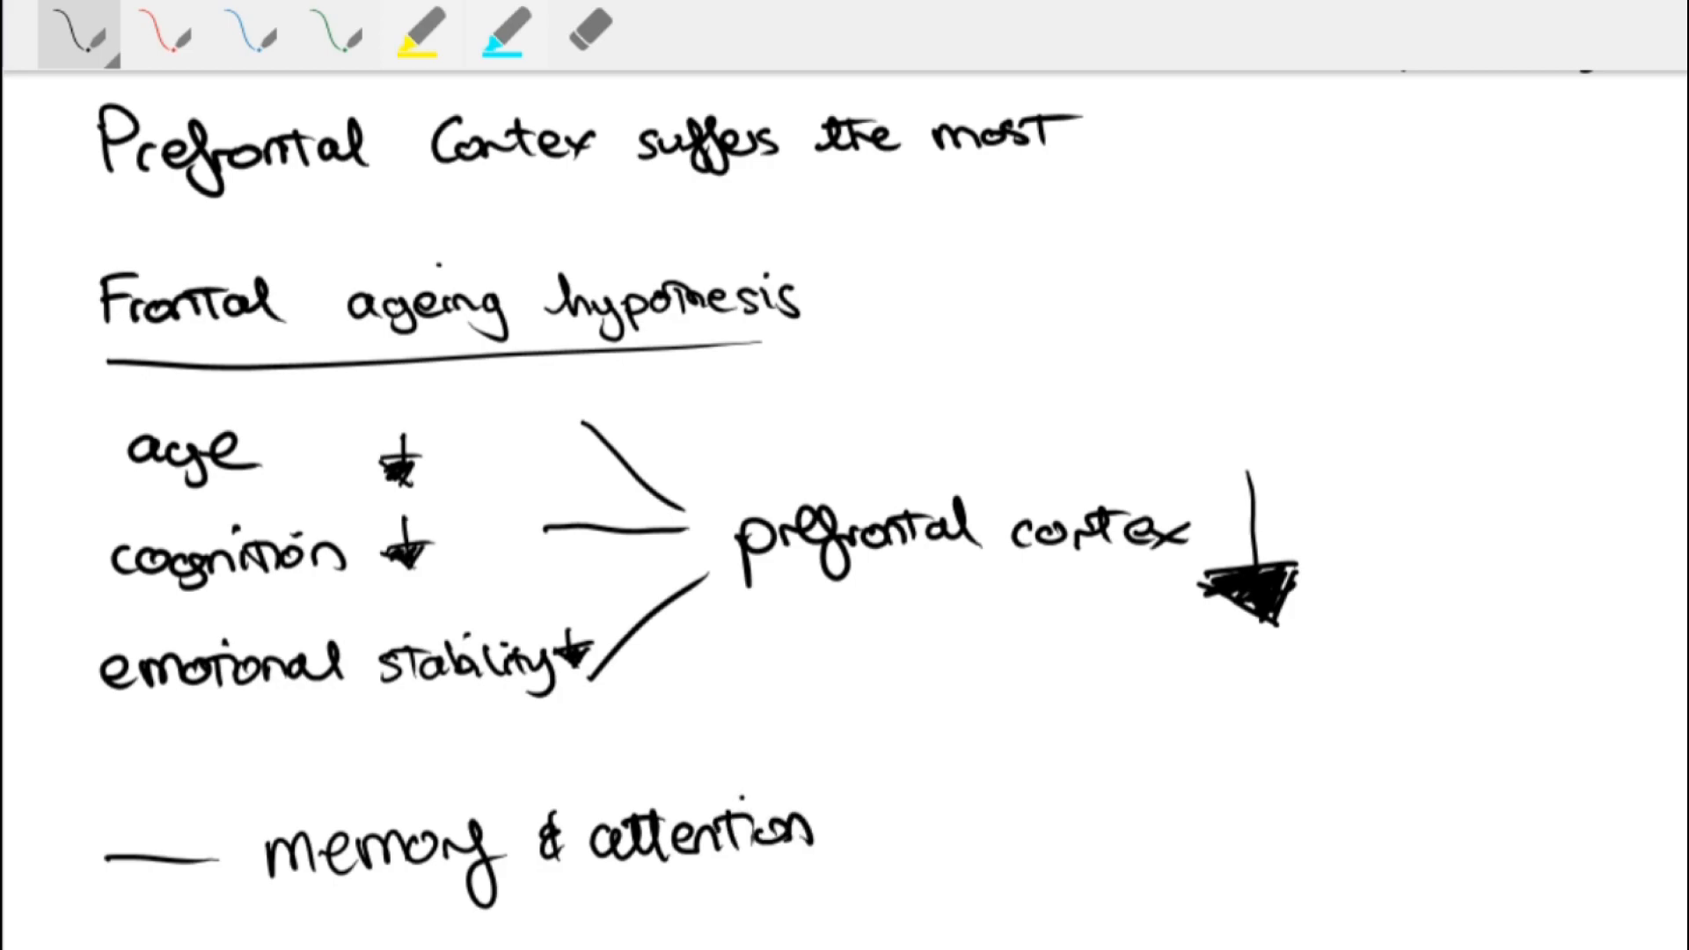
text(: shopping ... Sl)
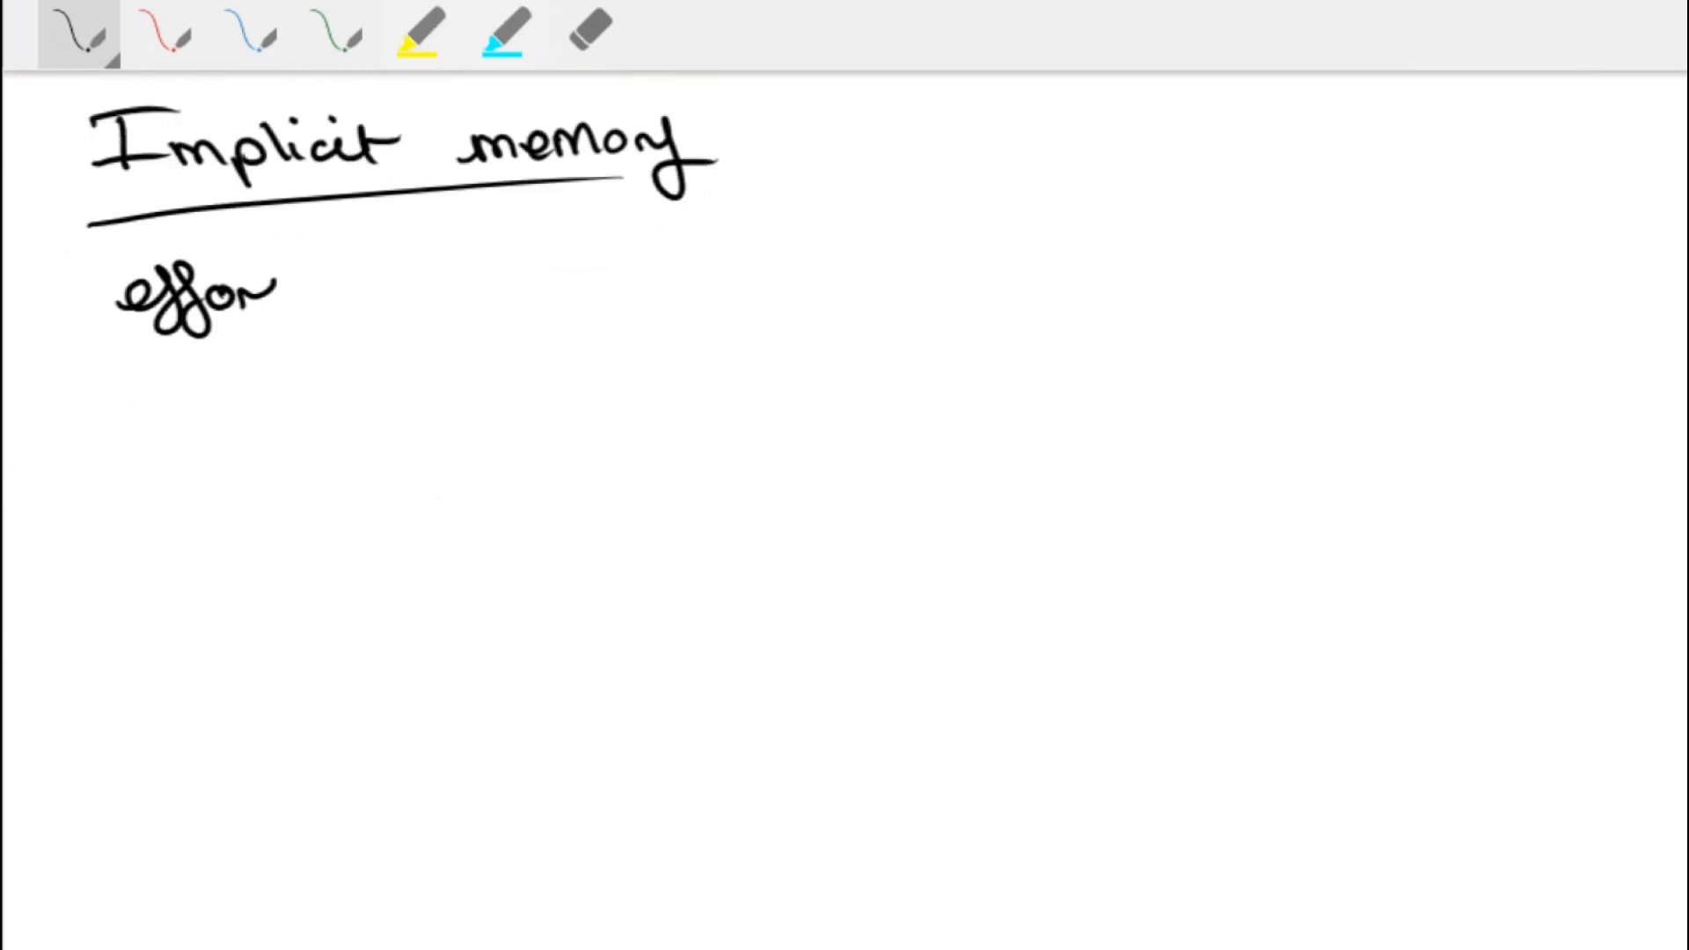
Begin the note 'effor…' under the underlined Implicit memory heading
drag(280, 291, 669, 290)
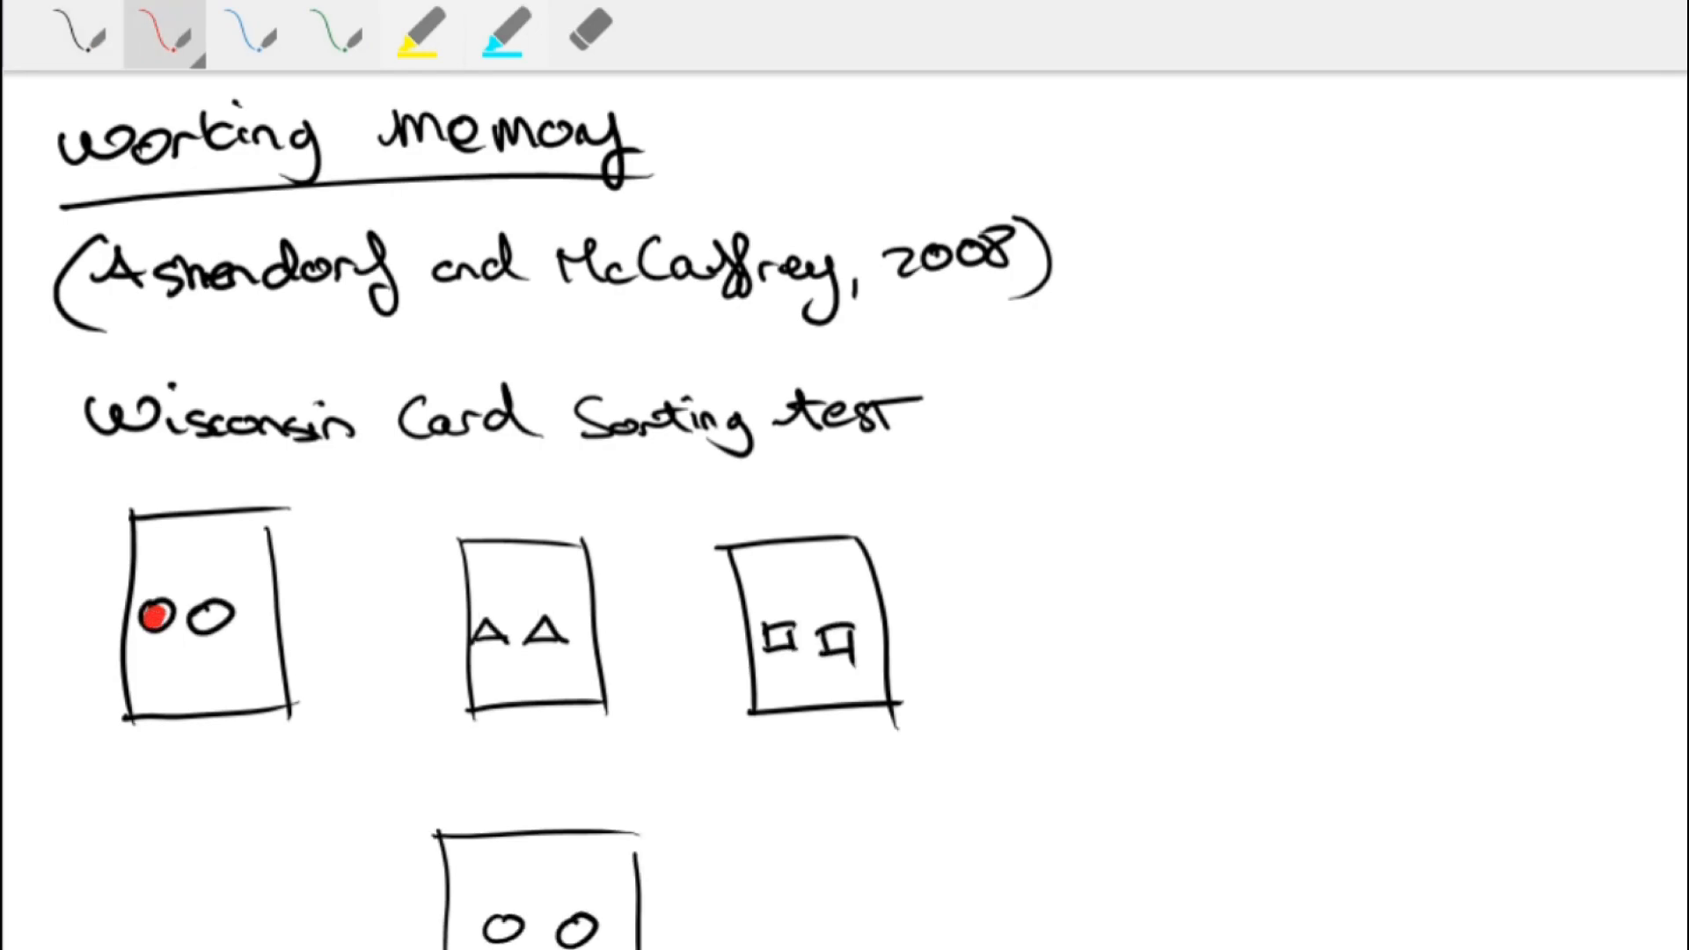
Switch back to the black pen after filling one Wisconsin card circle red
click(334, 31)
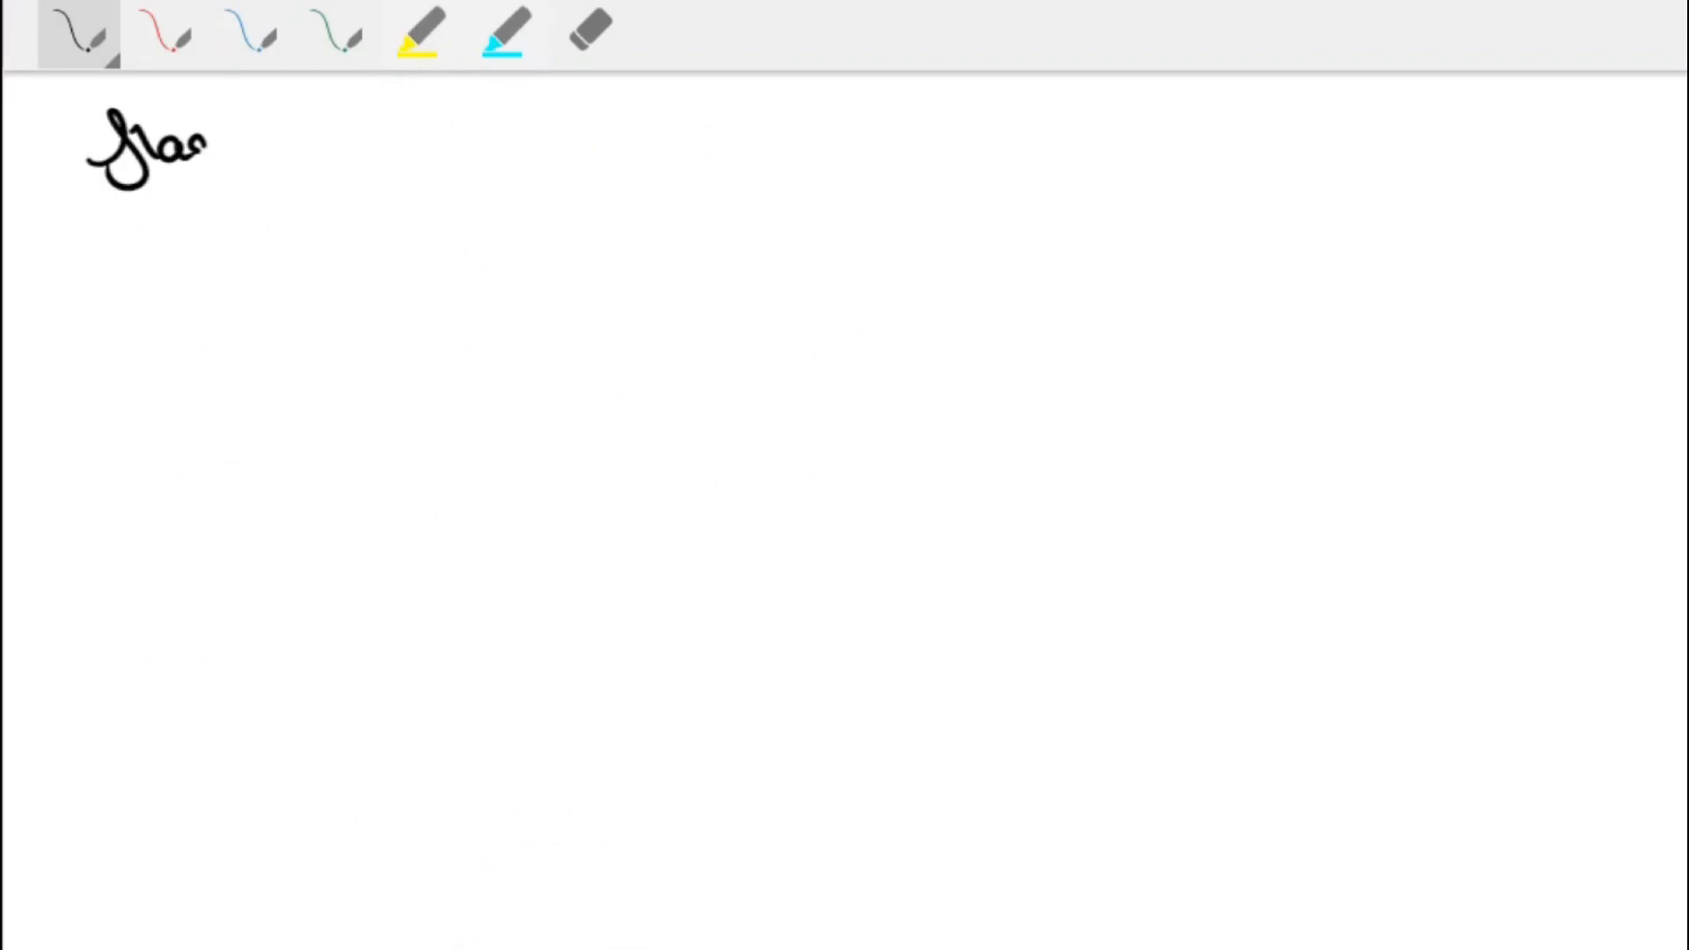
Start the new page's heading 'Fla…' at the top left
drag(194, 151, 669, 140)
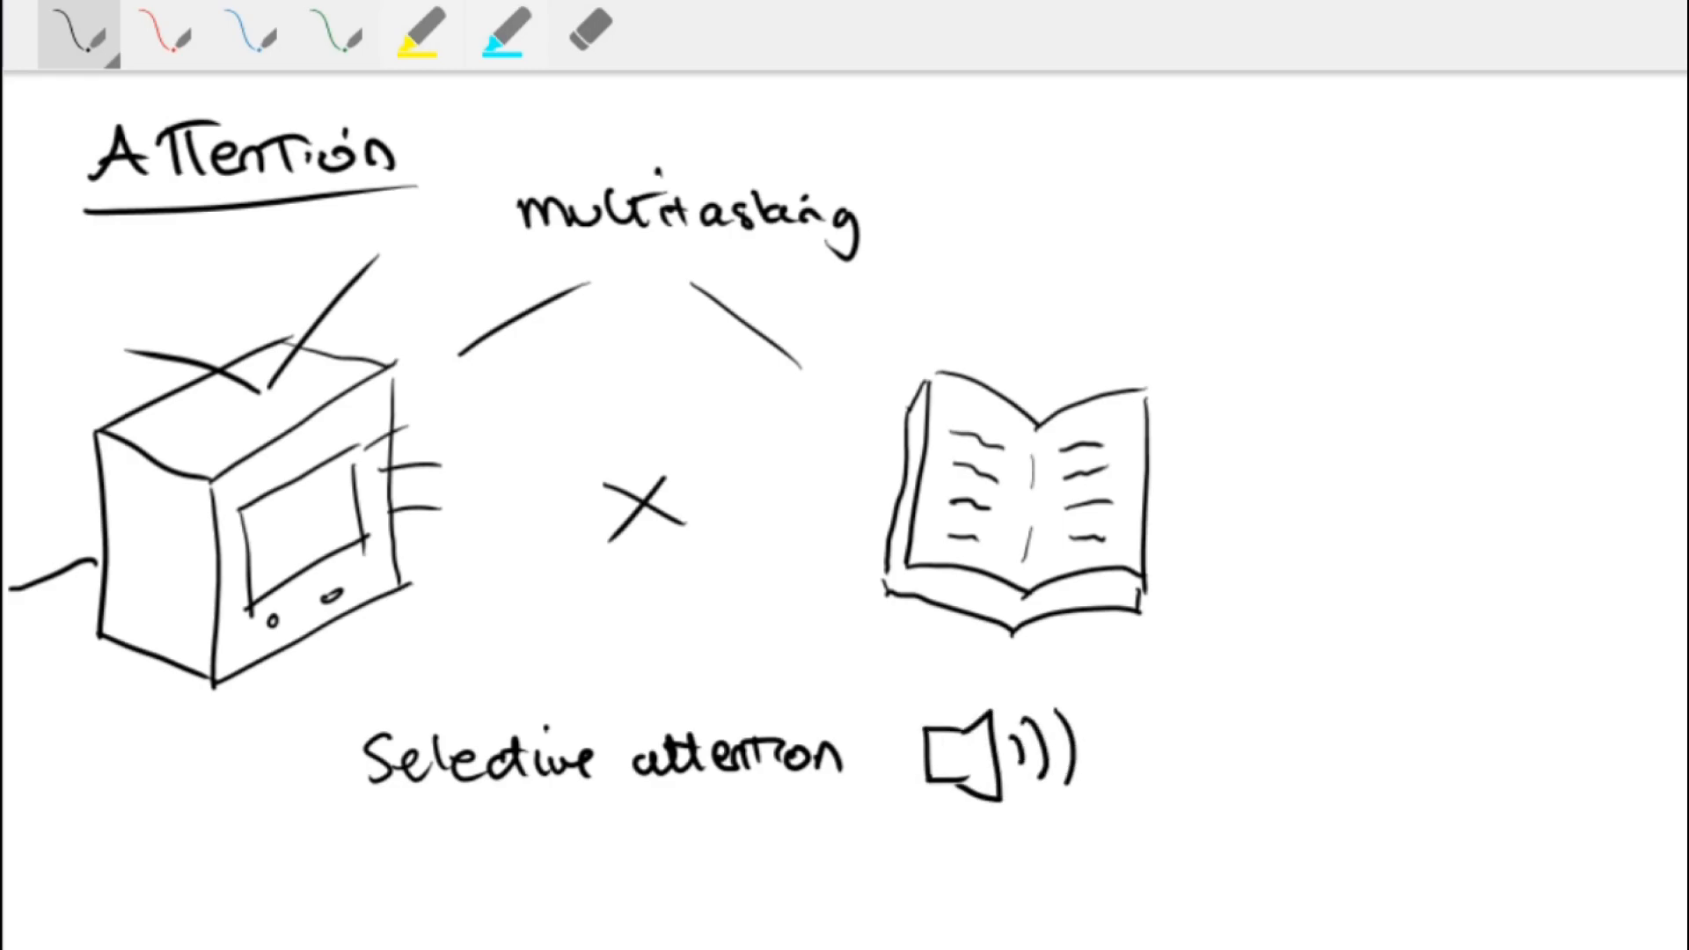
Write the note 'cant do the same 20 yer' on the Attention page
text(cant do the same 20 yer)
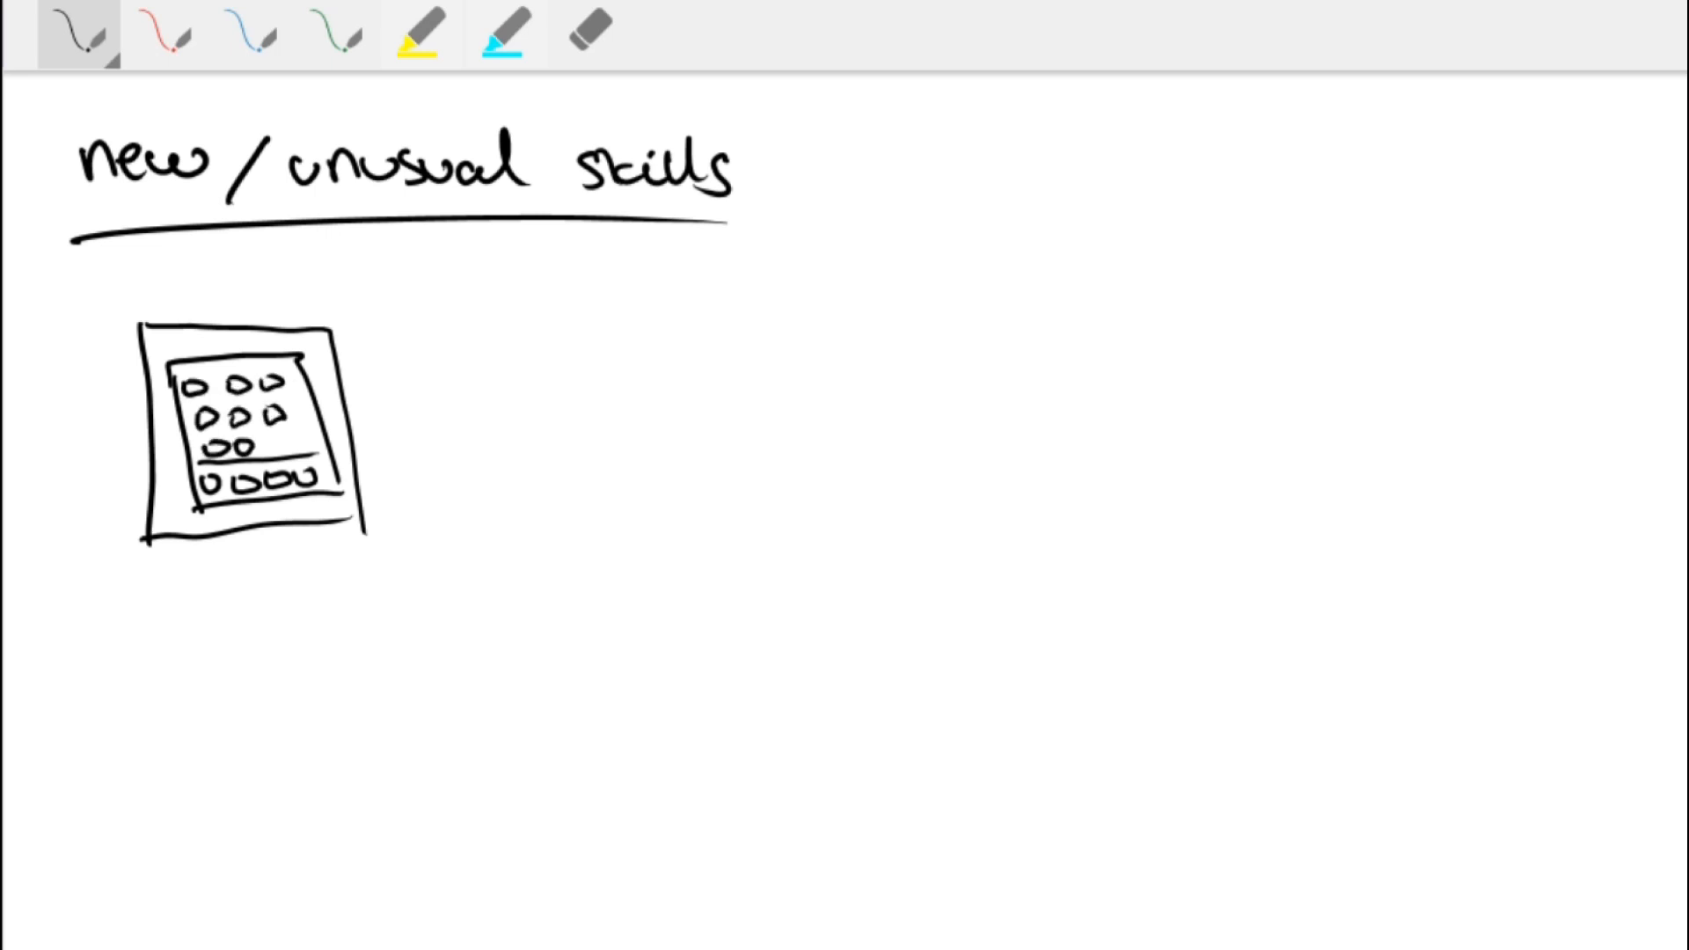
Sketch the keypad device beneath the underlined 'new / unusual skills' heading
drag(415, 425, 669, 425)
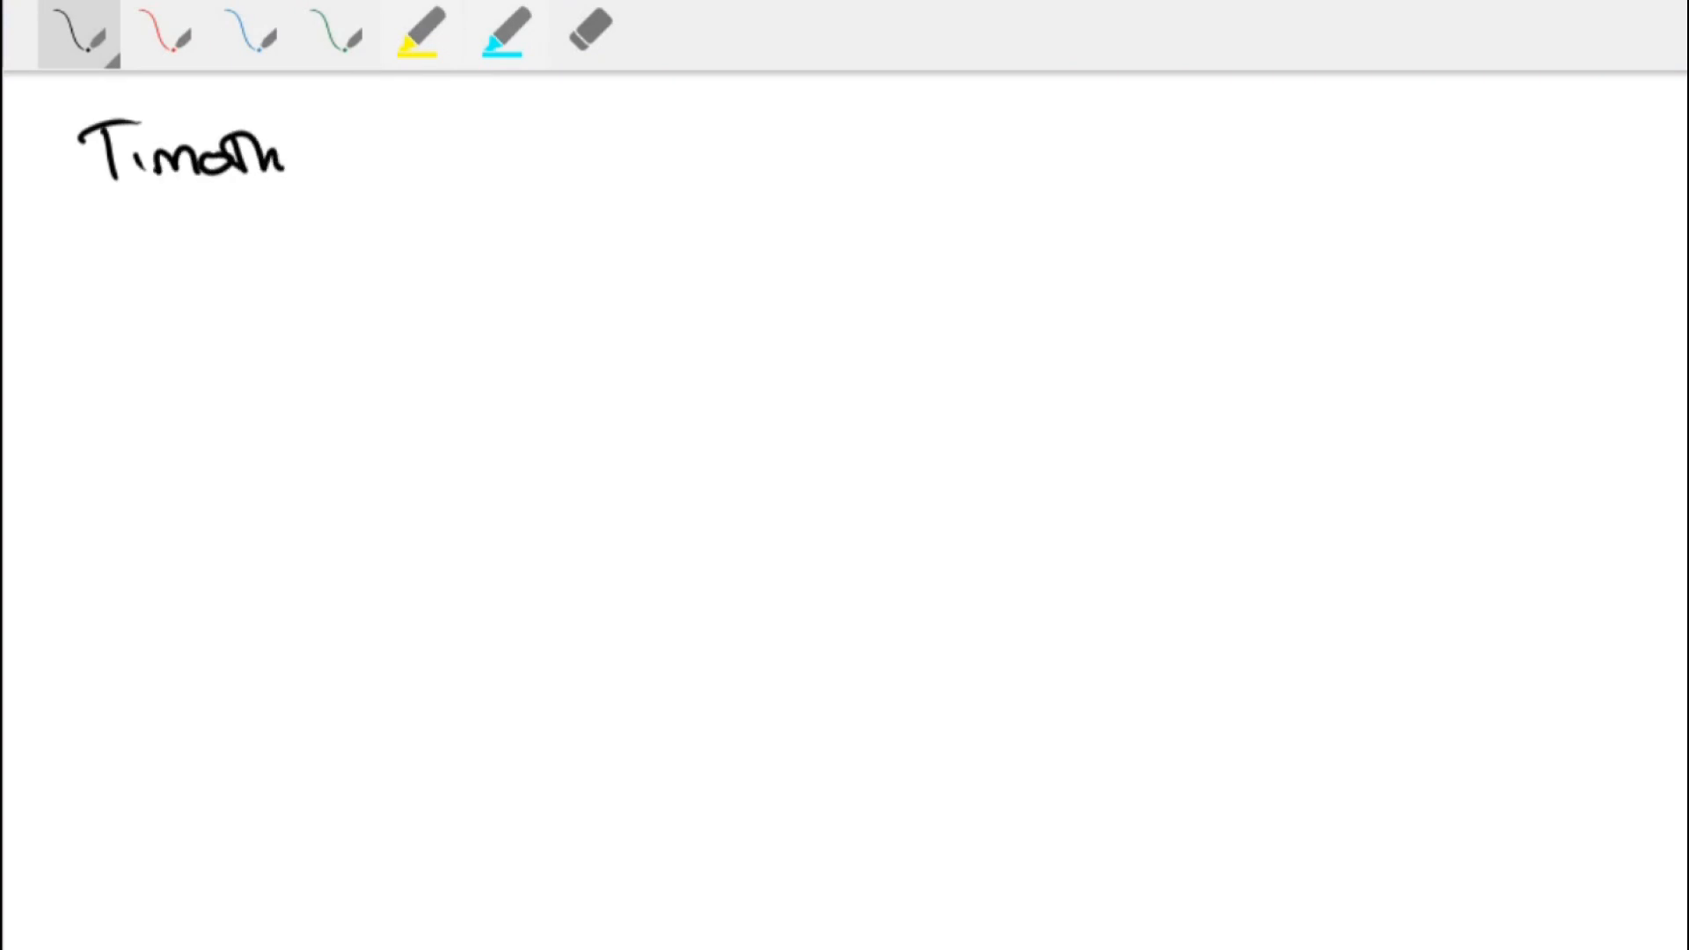
Handwrite the researcher's first name and surname at the top left of the page
drag(291, 162, 496, 151)
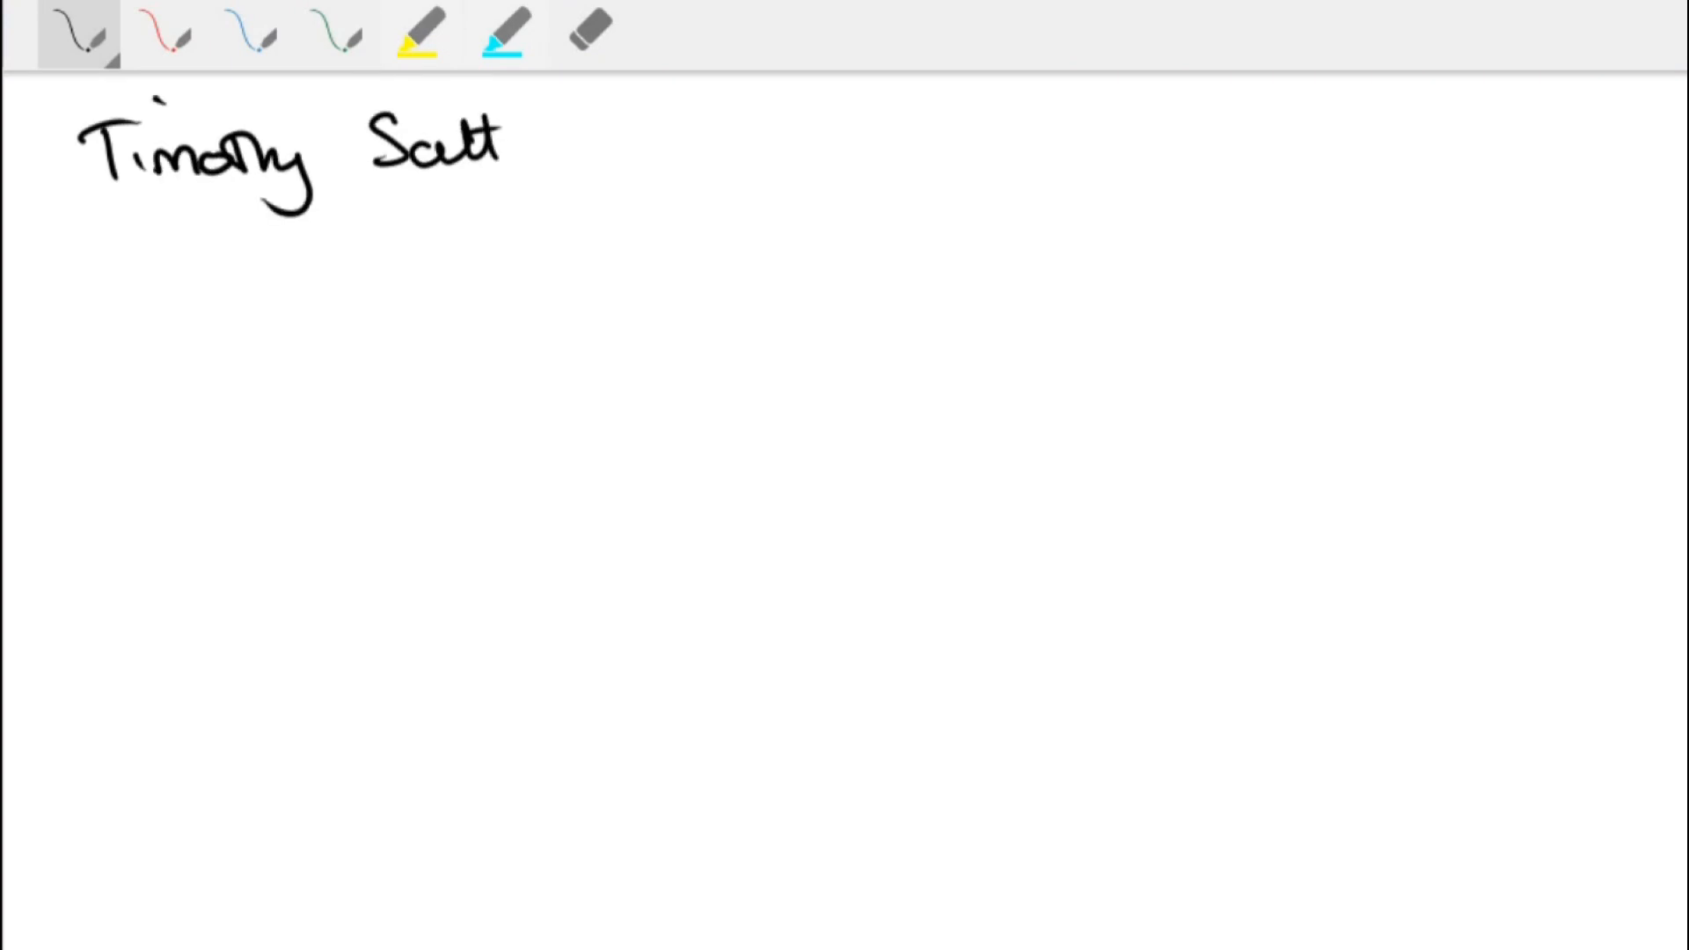
drag(496, 141, 646, 141)
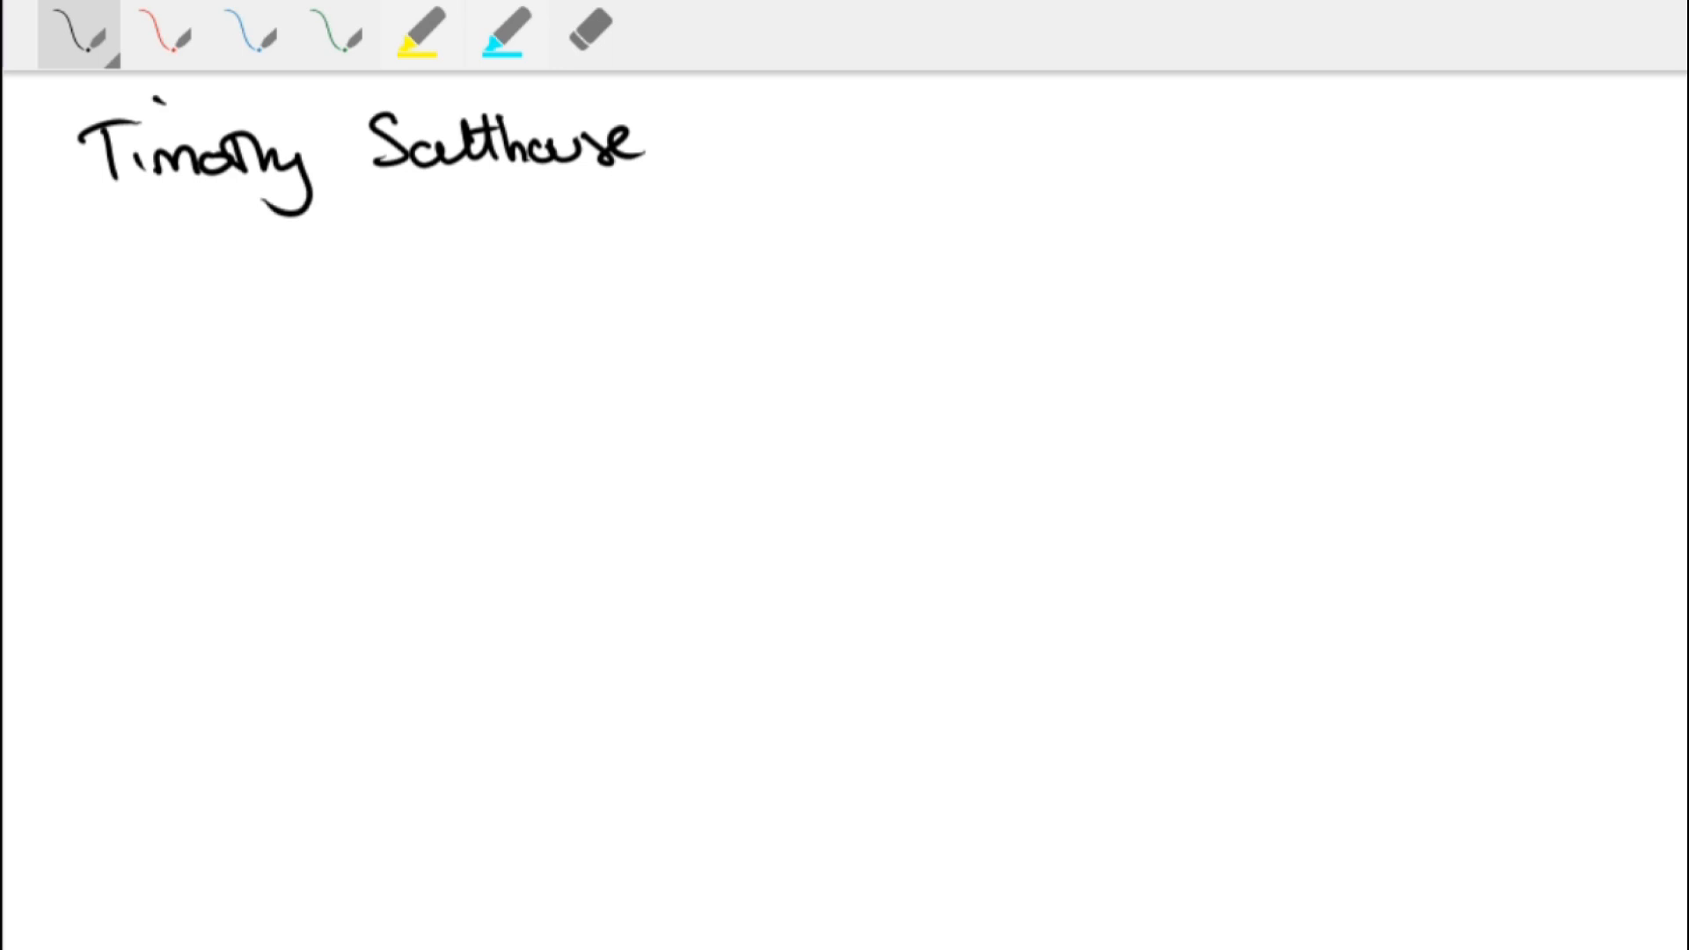
drag(50, 208, 593, 174)
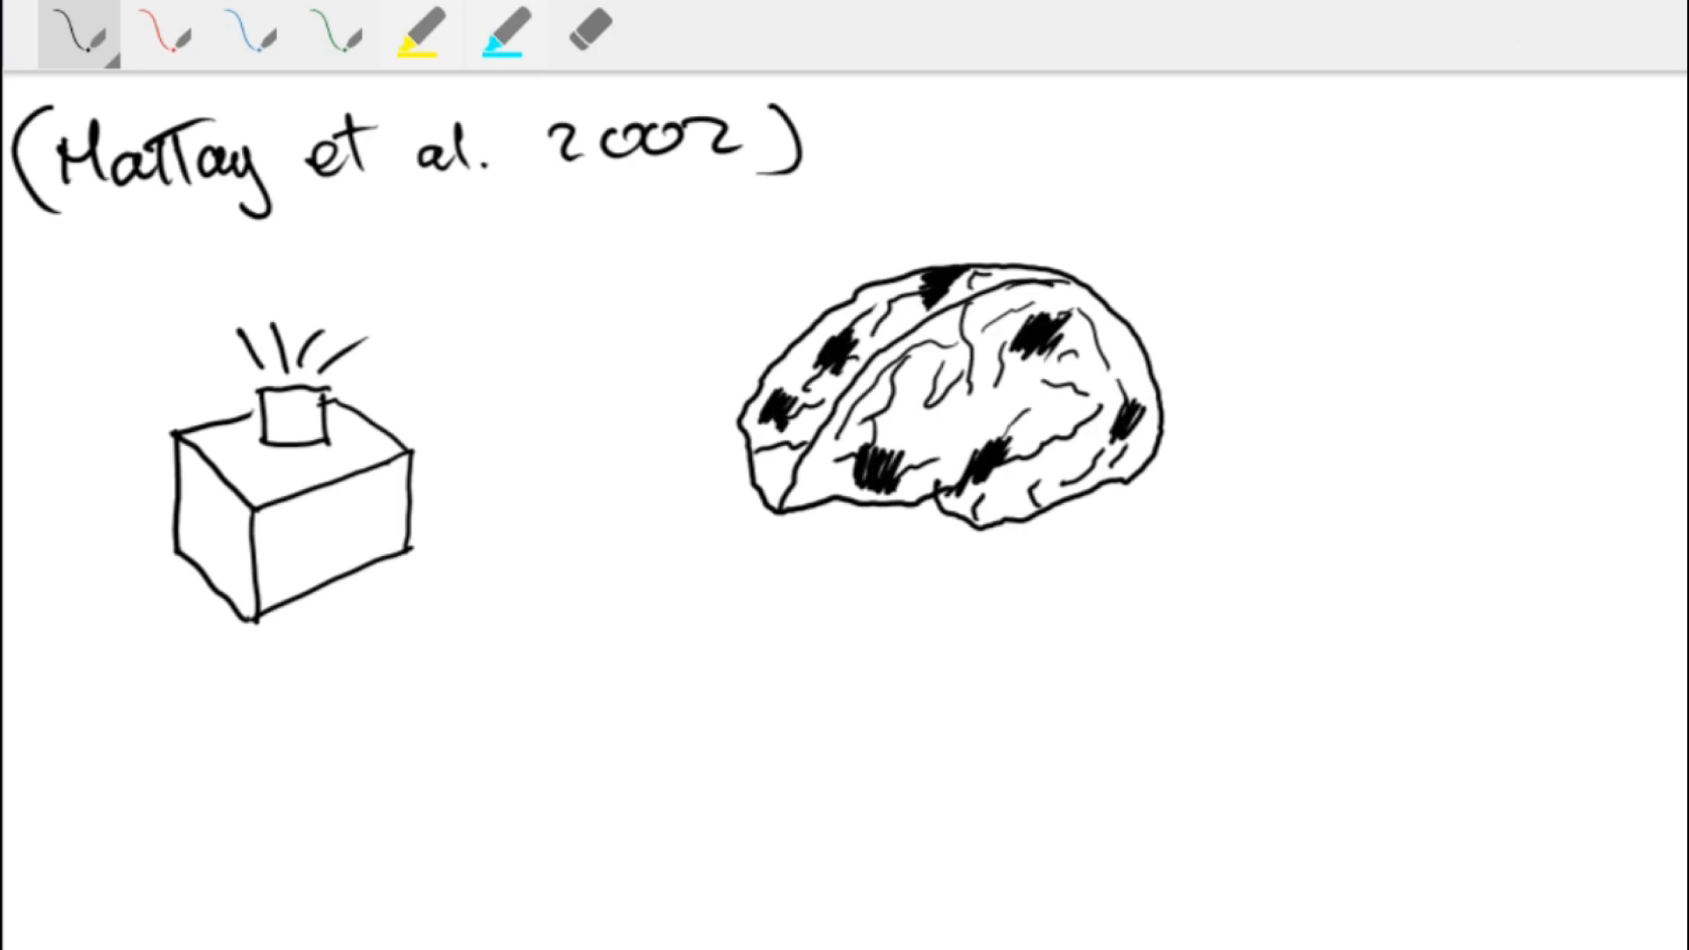
Begin the label 'older a…' beside the brain sketch with shaded patches
text(older a)
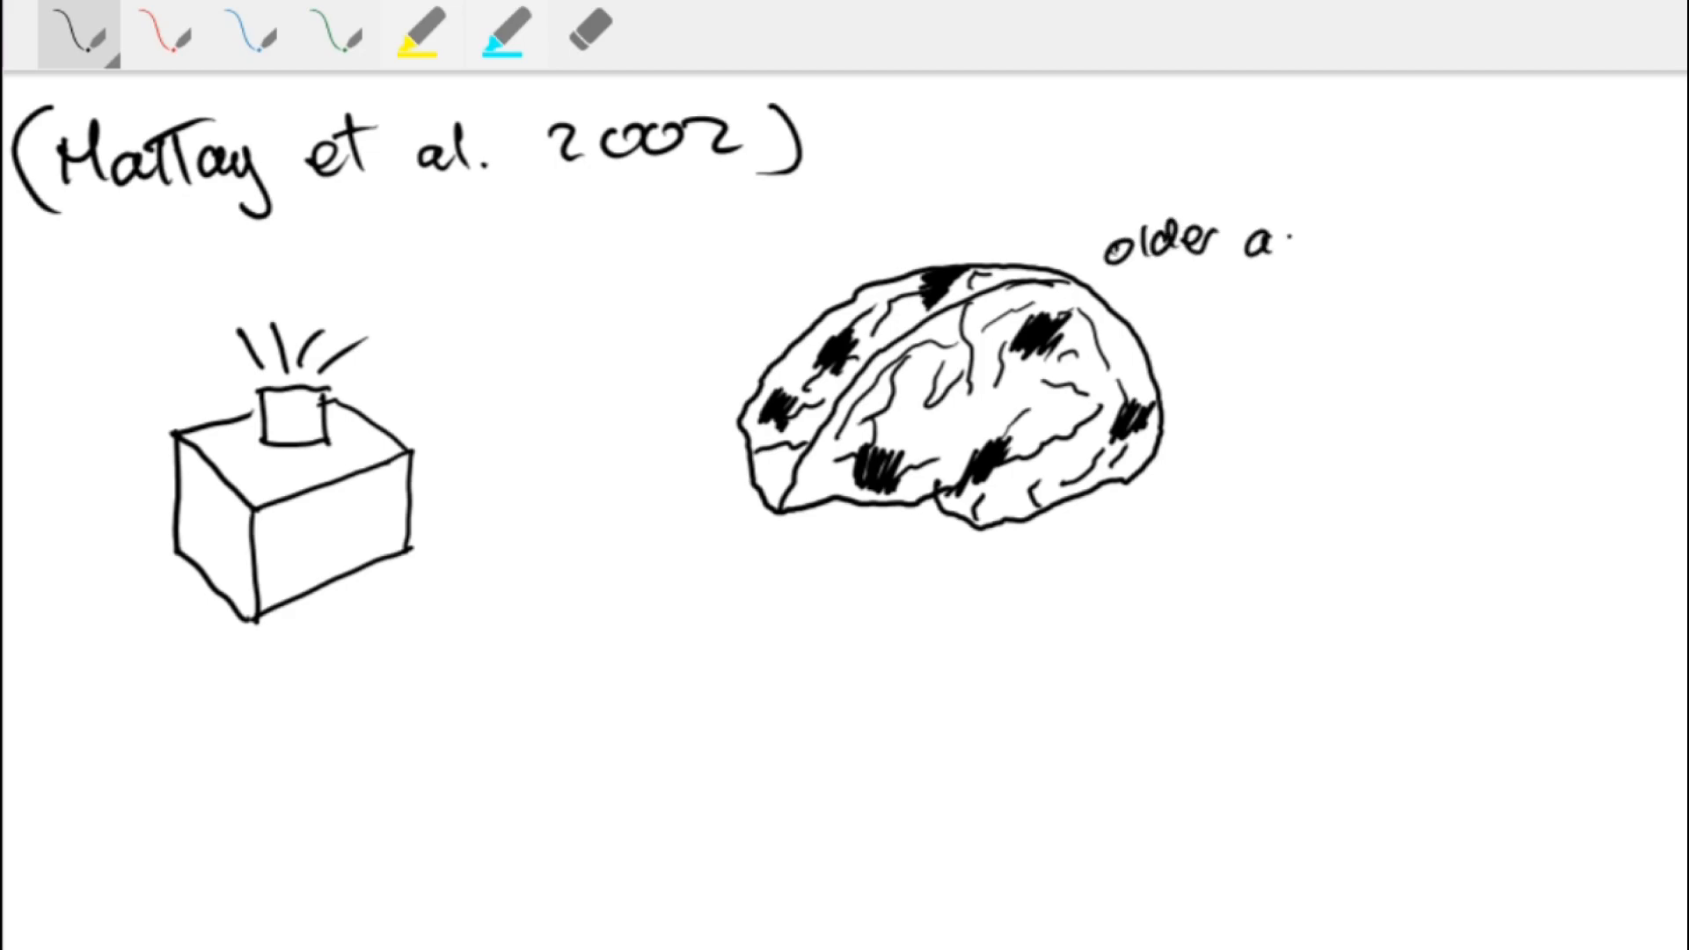